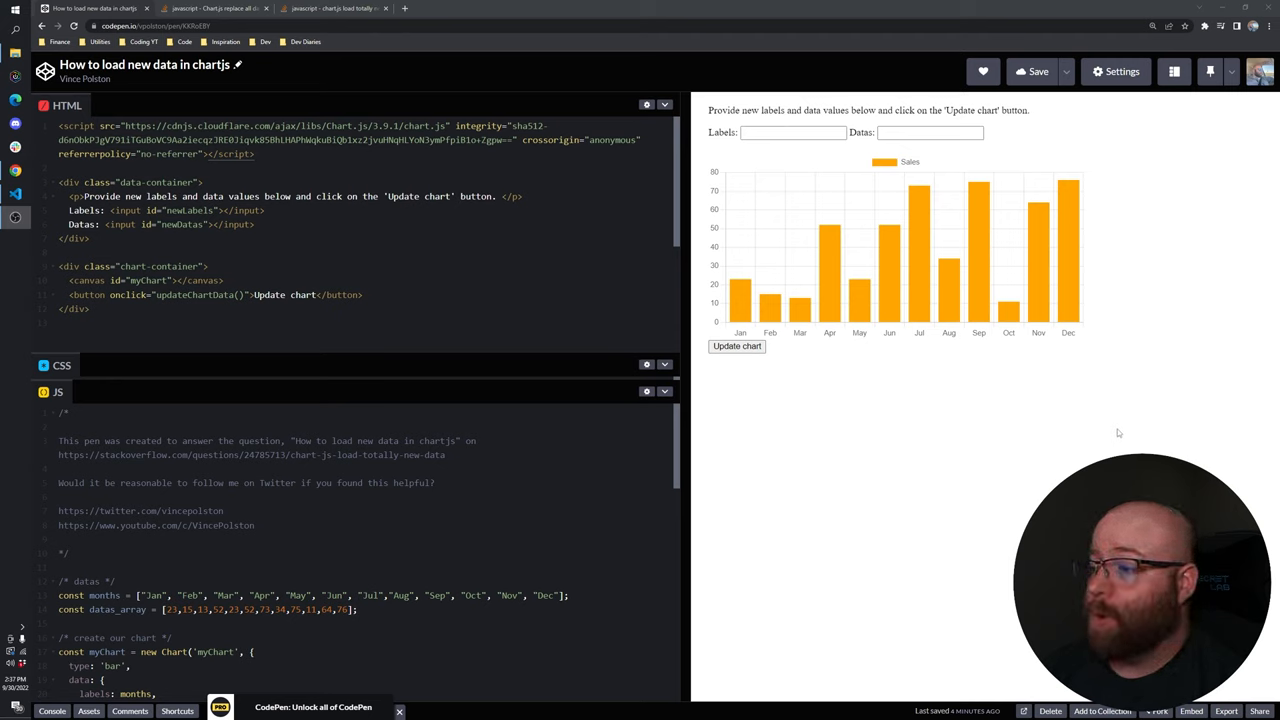
mouse_move(1076, 412)
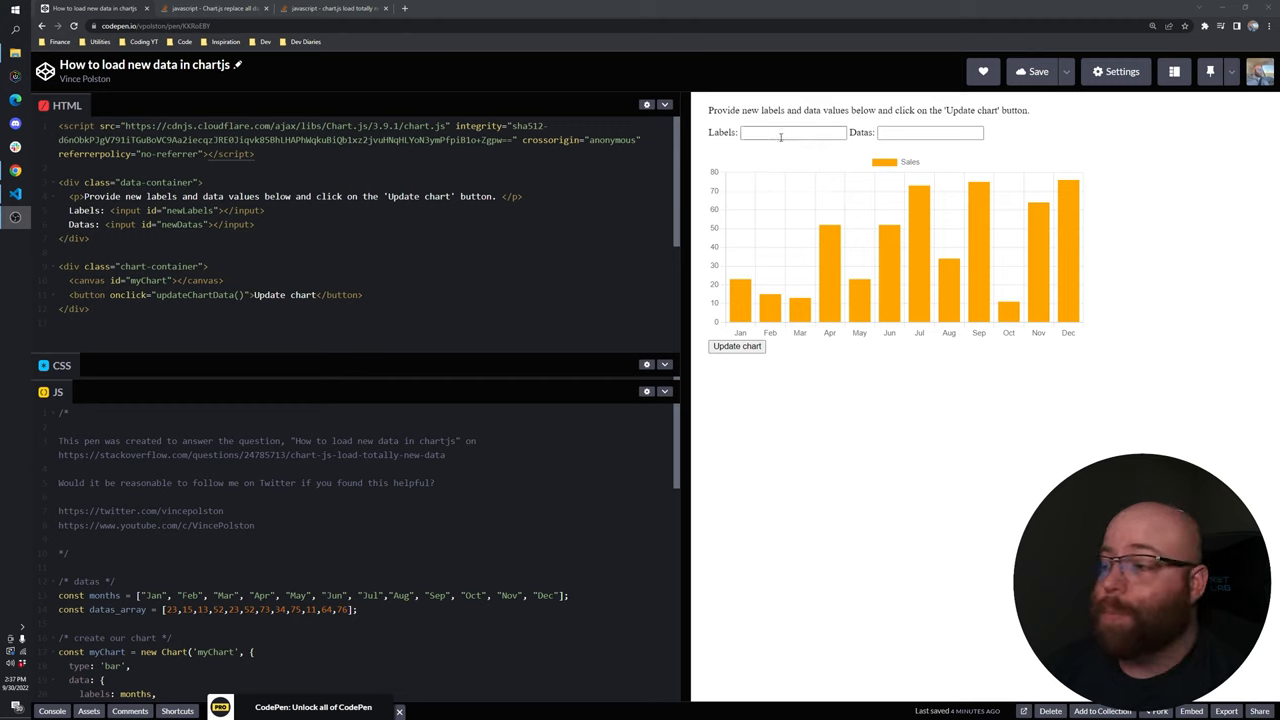
Enter labels 'pie, cookies, cheesecake, ice cream' and values 10,20,05,35, then update the chart.
left_click(792, 132)
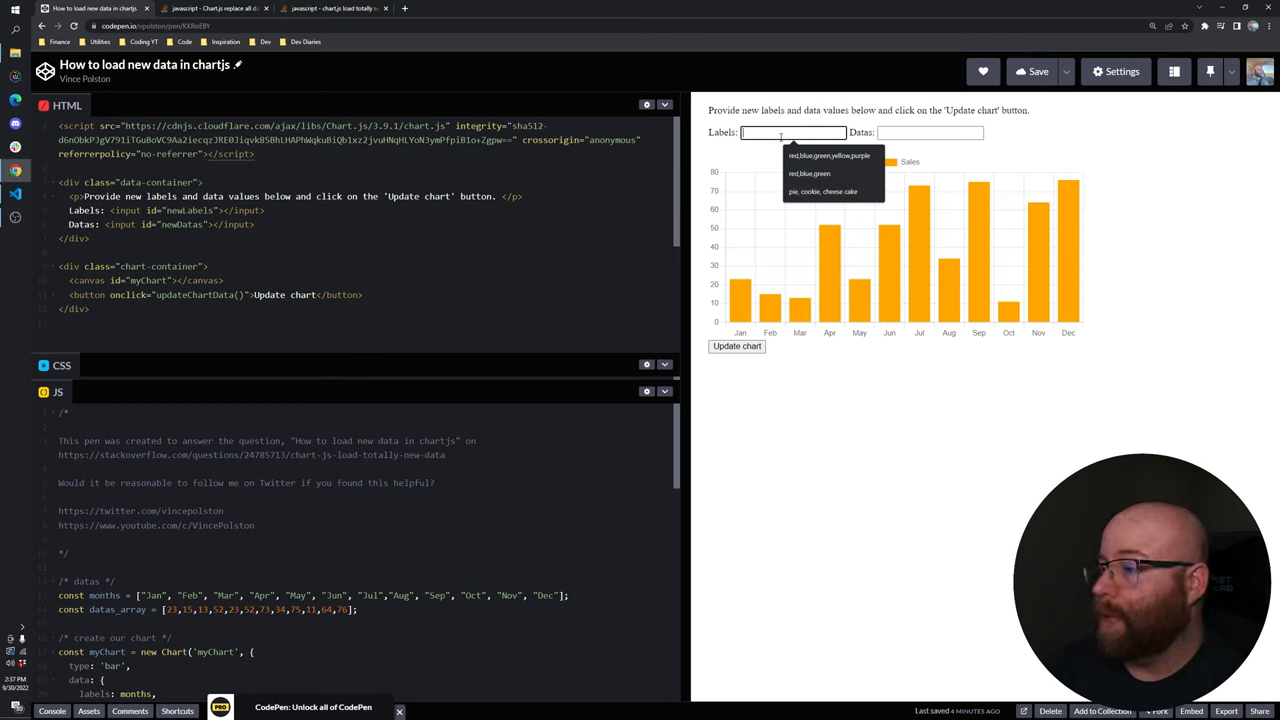
type("pie, cookies, cheesecake, ic")
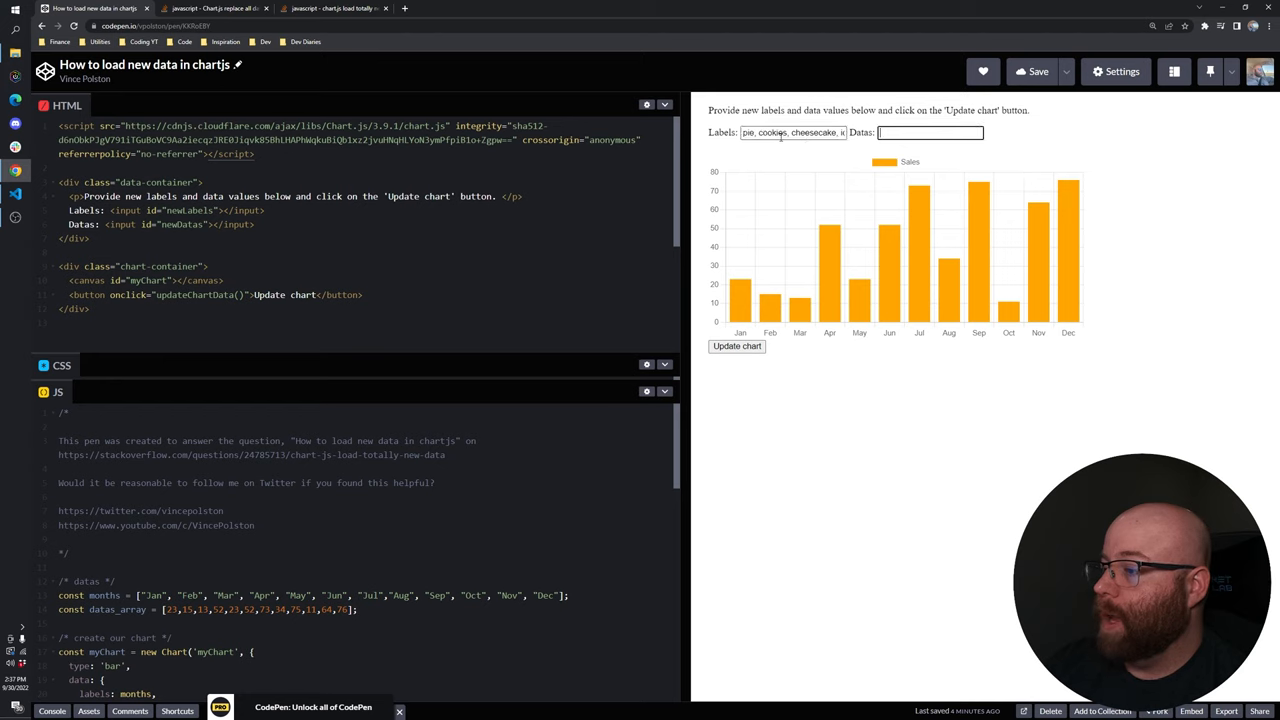
type("10,20,05,35")
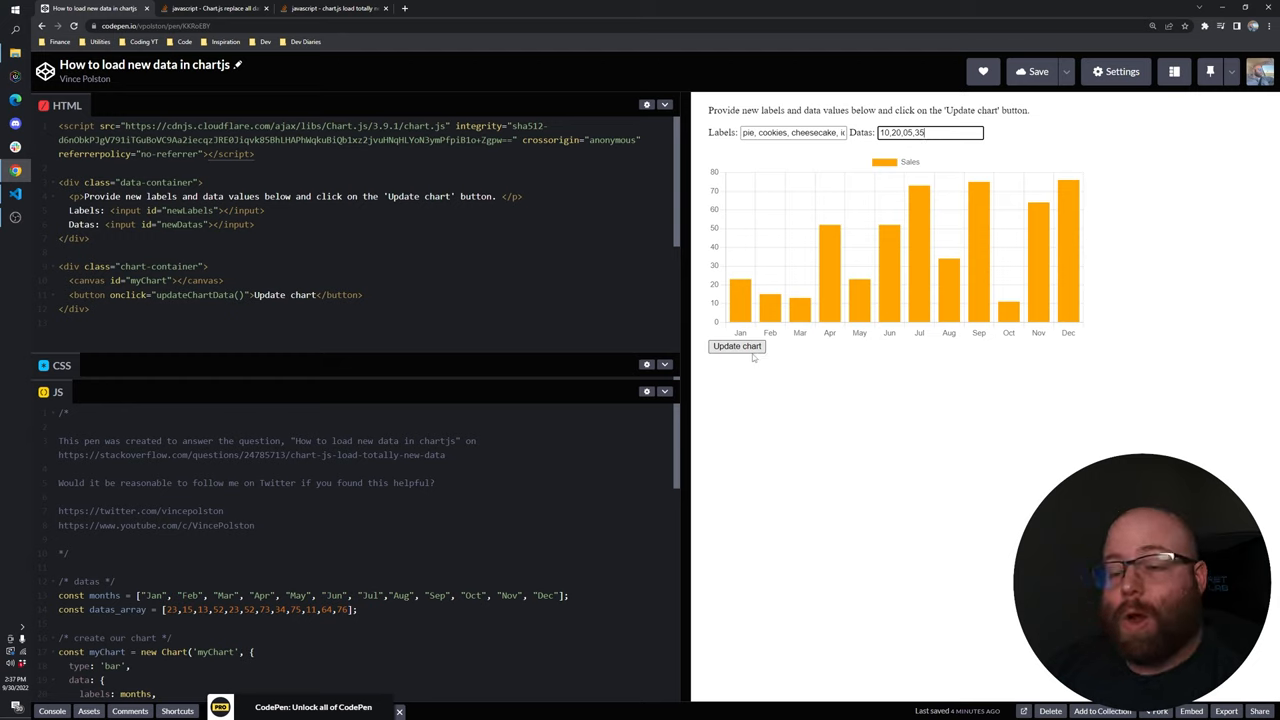
left_click(736, 346)
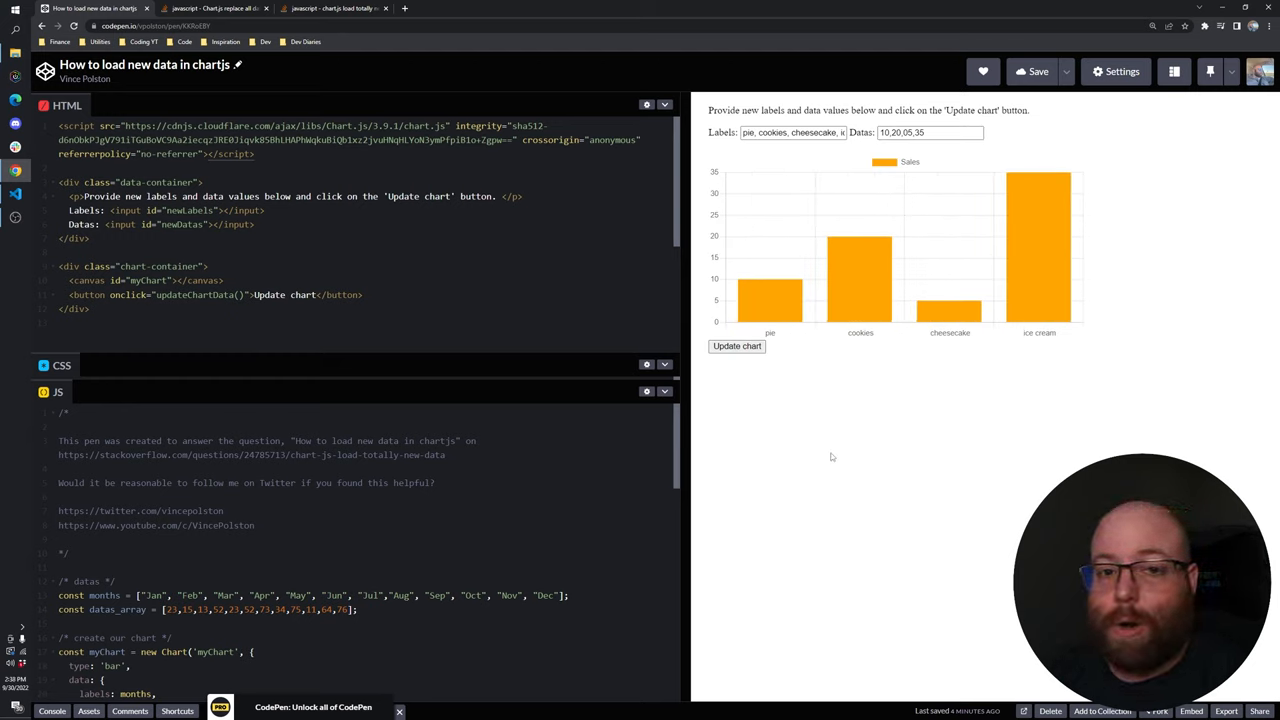
mouse_move(852, 442)
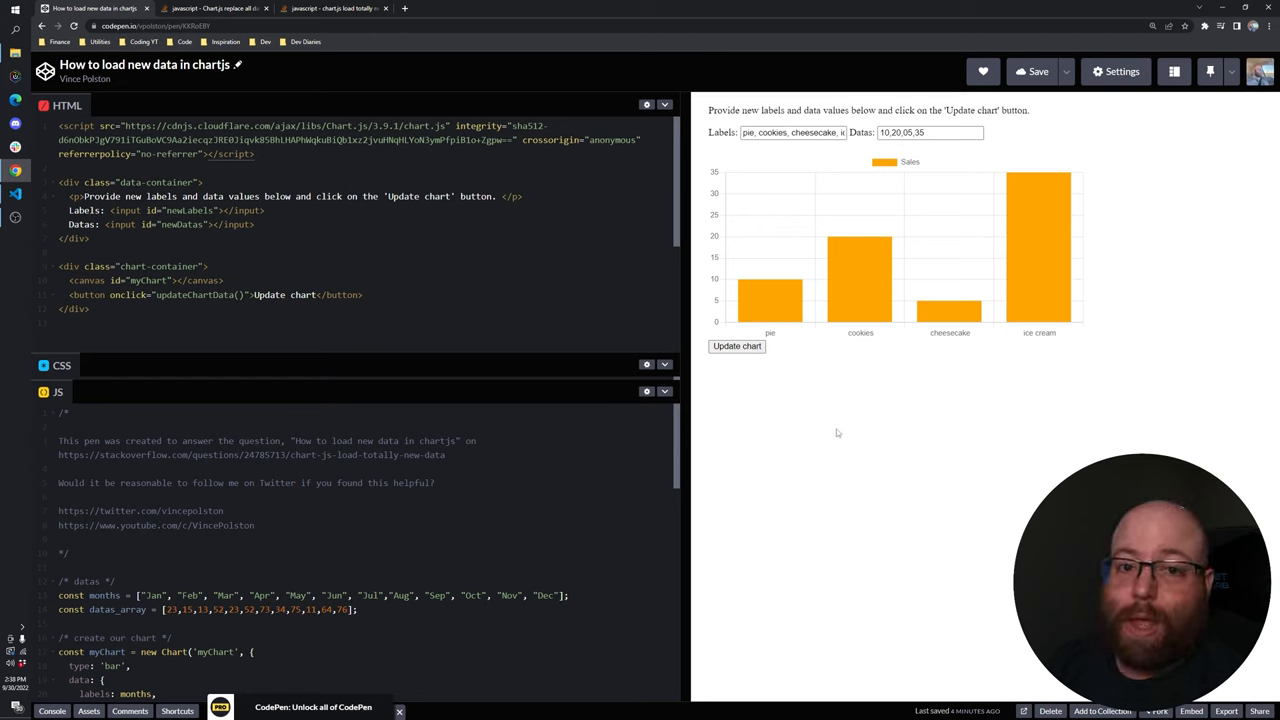
mouse_move(832, 424)
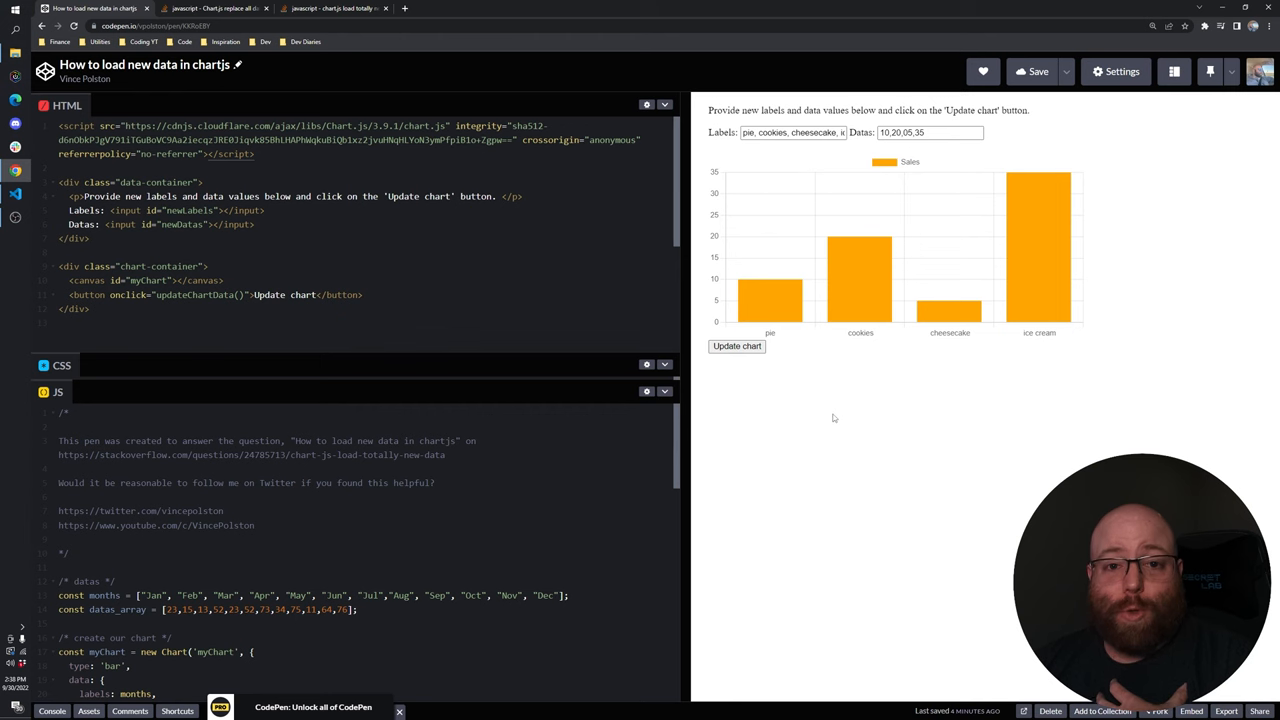
left_click(216, 8)
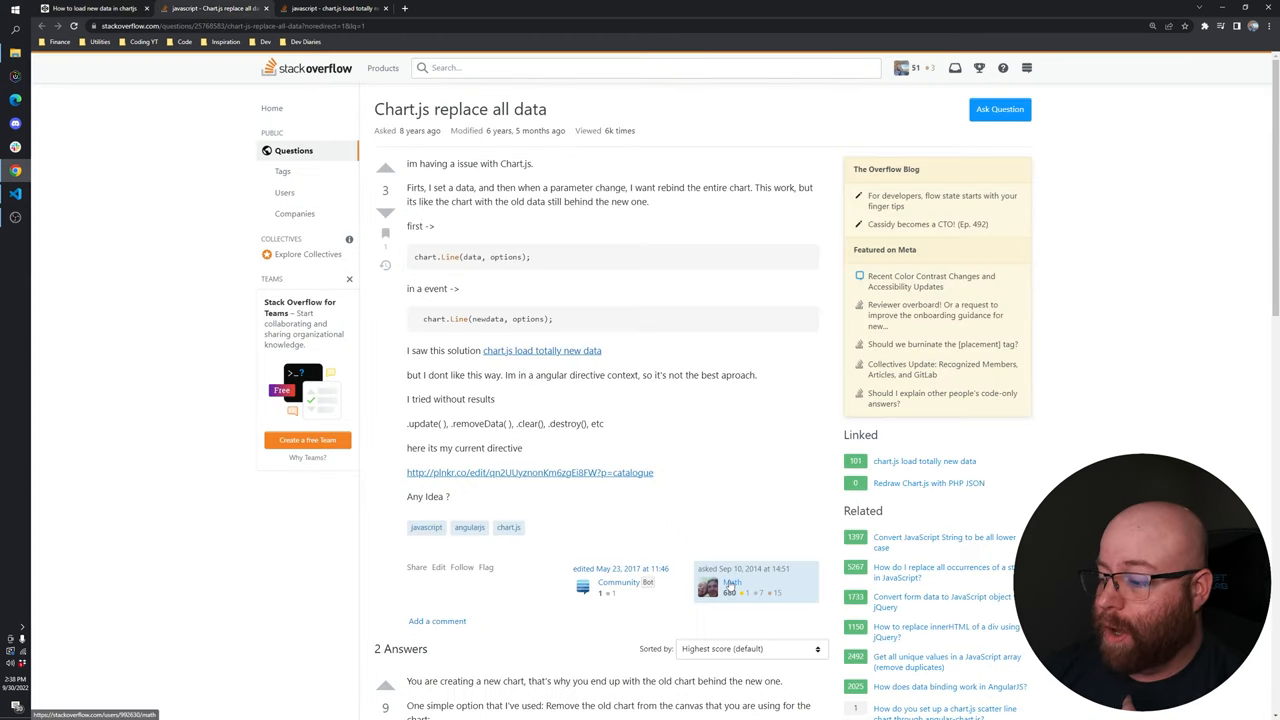
mouse_move(744, 436)
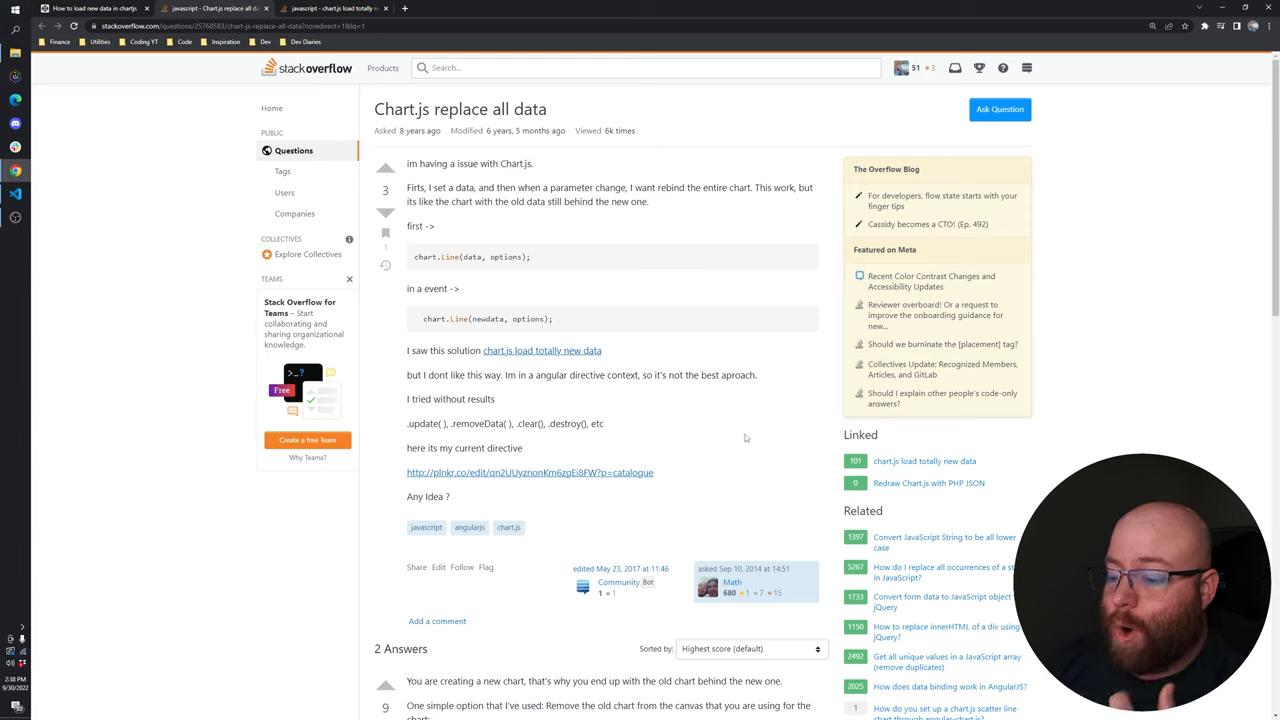
mouse_move(740, 388)
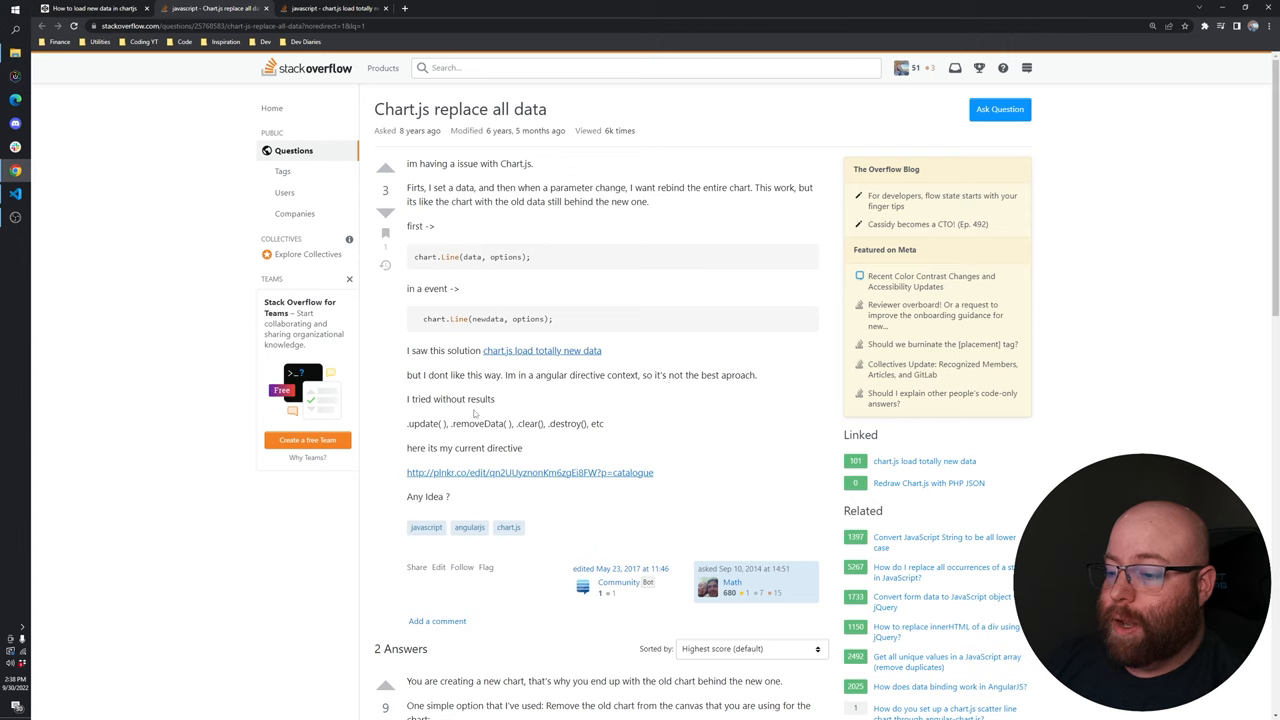
Highlight the destroy() method and the line of methods the asker tried, then clear the selection.
double_click(448, 400)
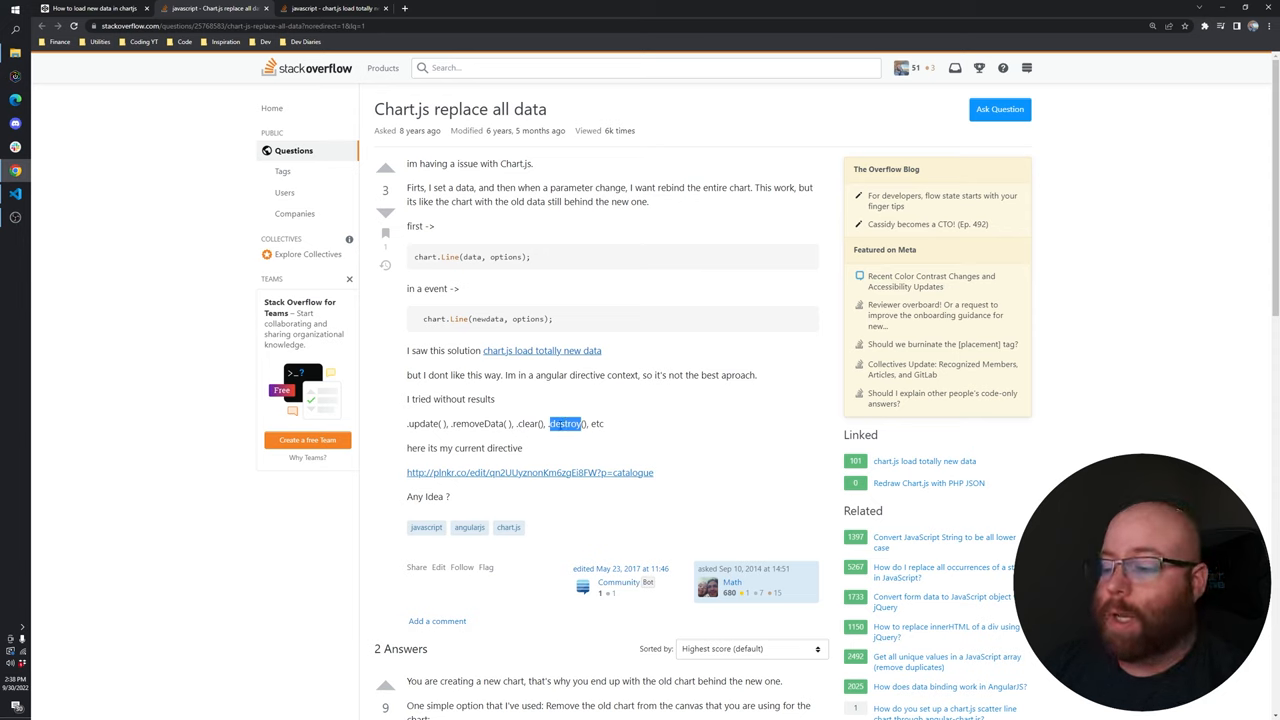
triple_click(504, 424)
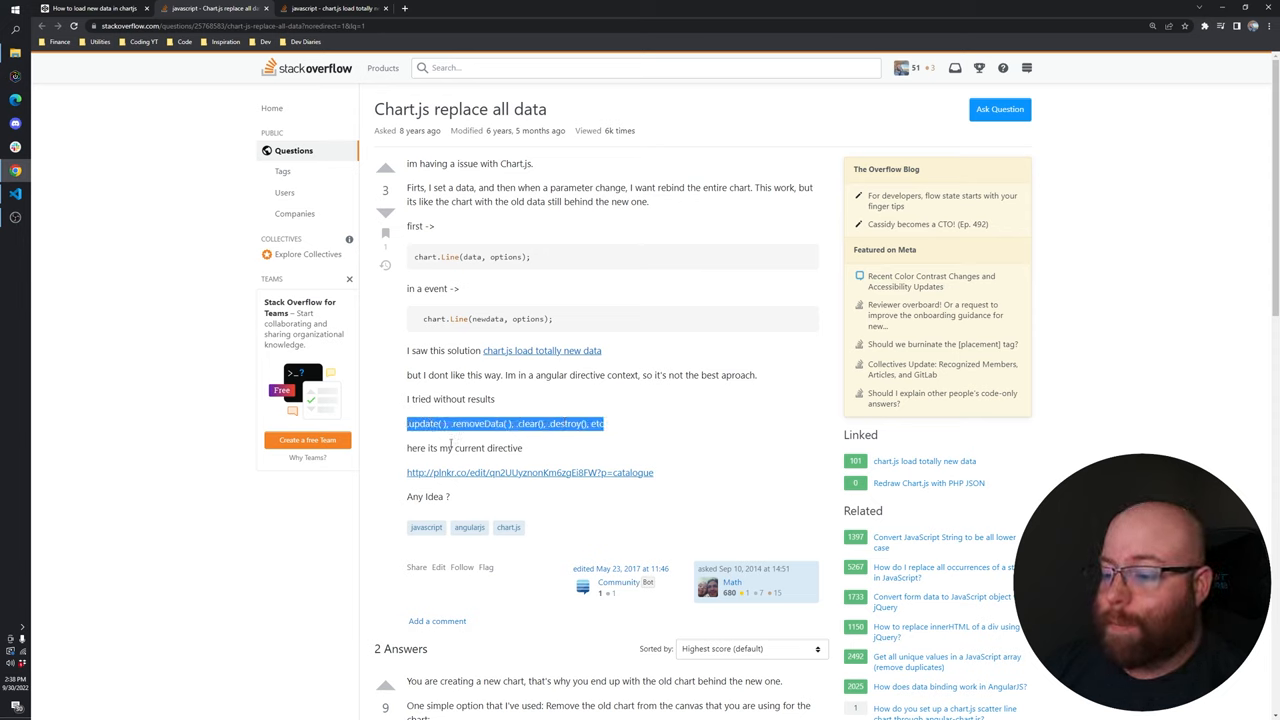
left_click(430, 398)
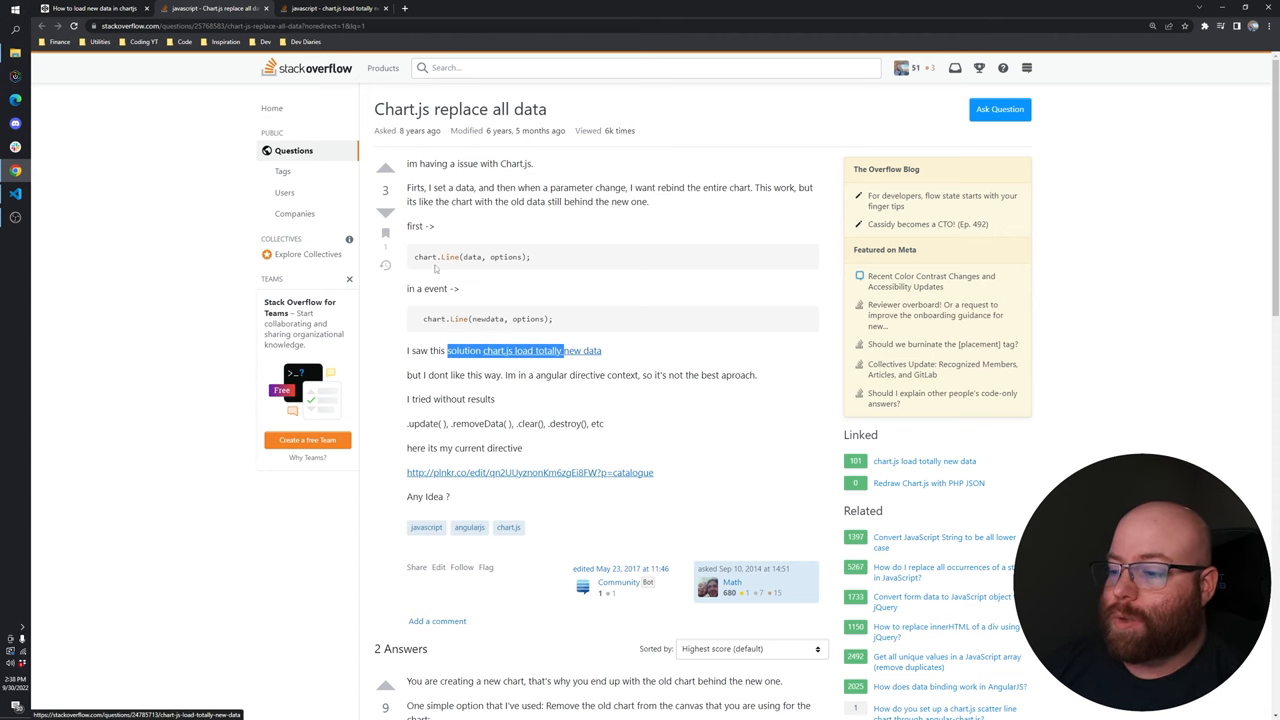
Read the 'chart.js load totally new data' question down to its top answer, then return to CodePen.
left_click(524, 350)
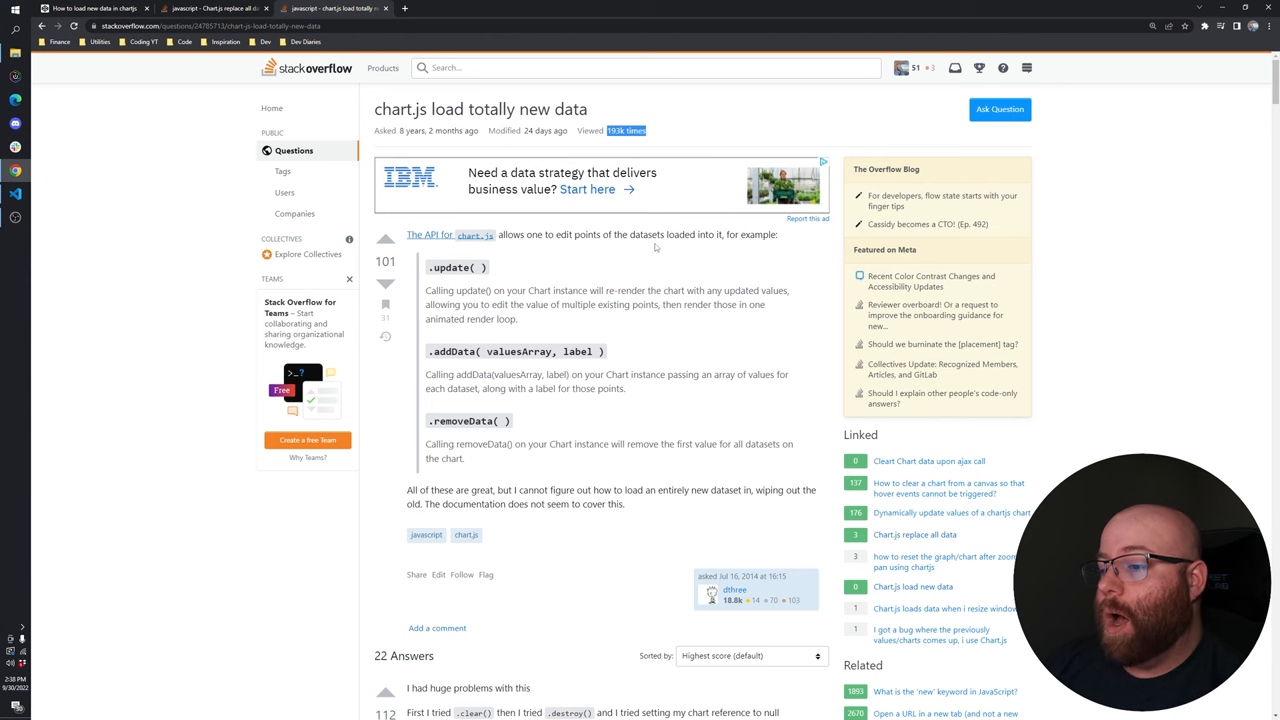
scroll("down", 3)
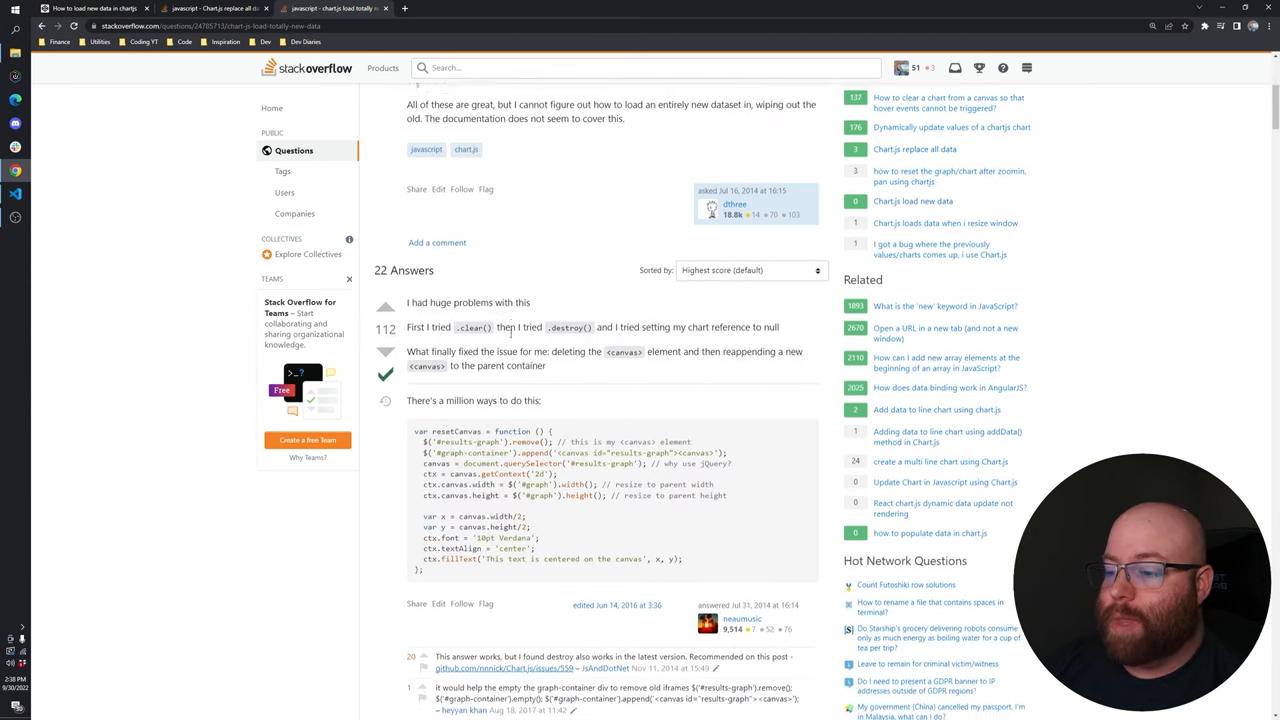
scroll("down", 3)
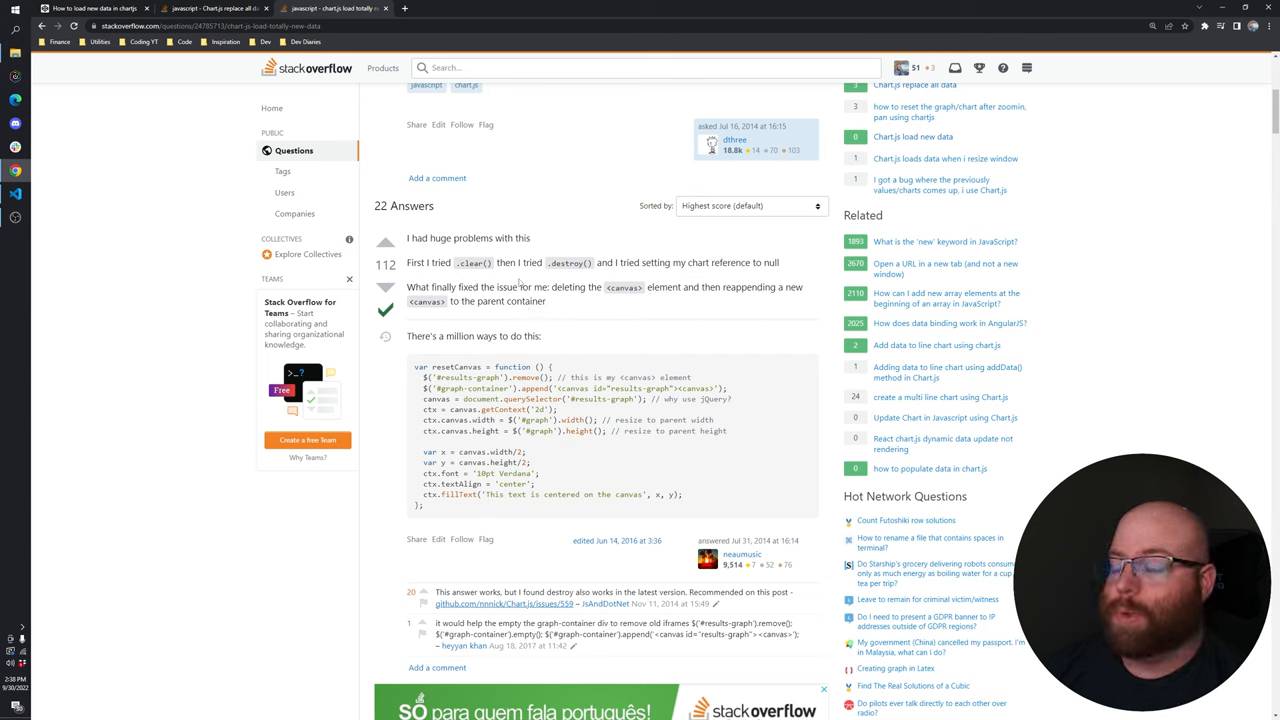
left_click(336, 8)
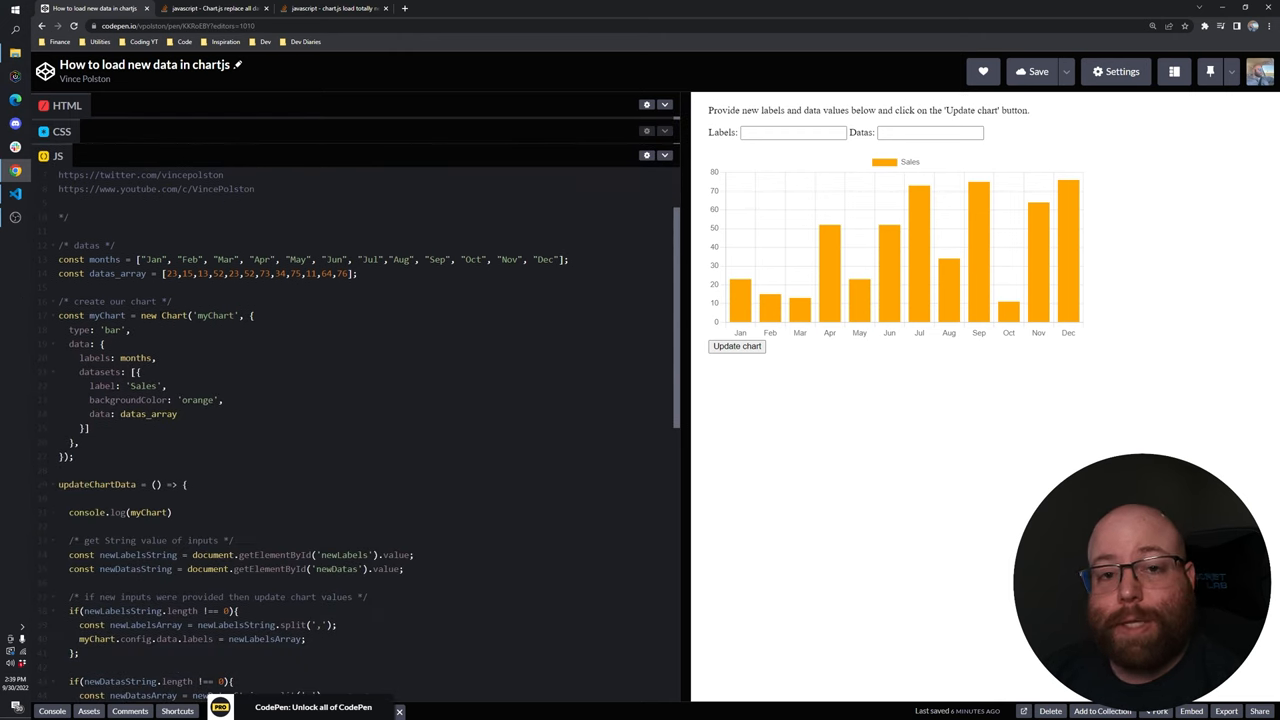
Collapse the HTML and CSS panels and highlight the data_array variable in the JS editor.
double_click(104, 316)
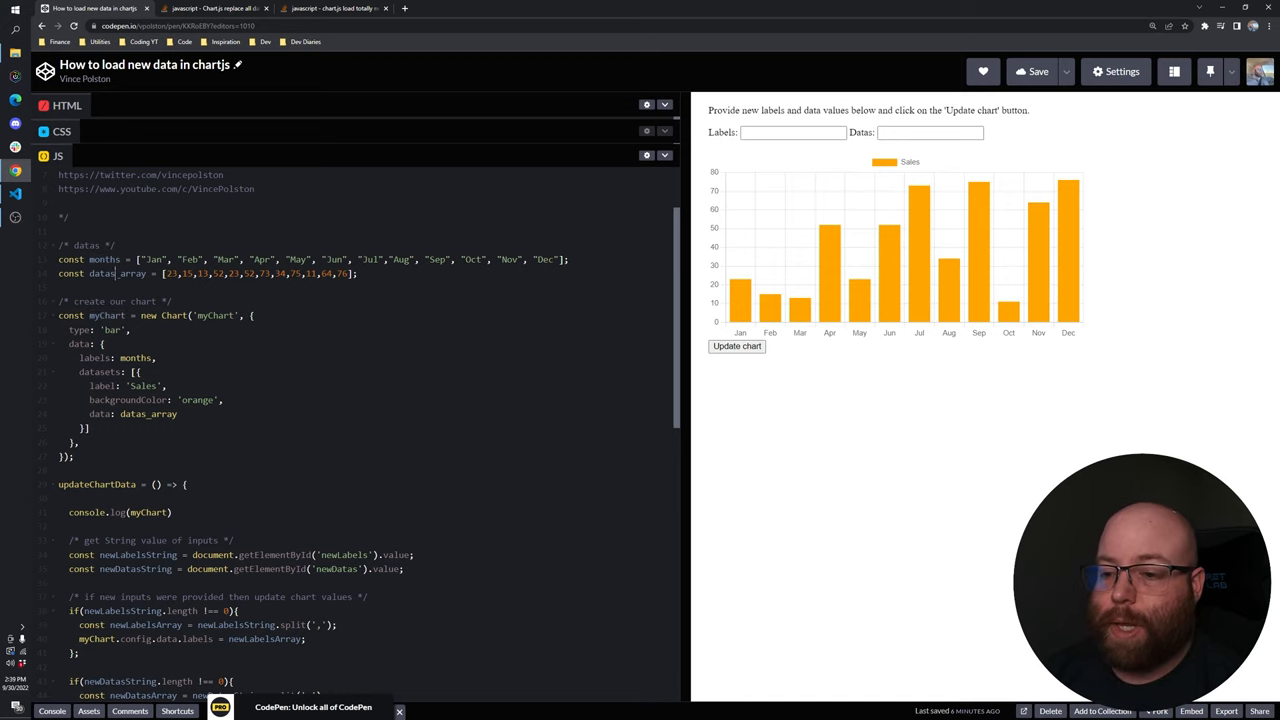
double_click(116, 272)
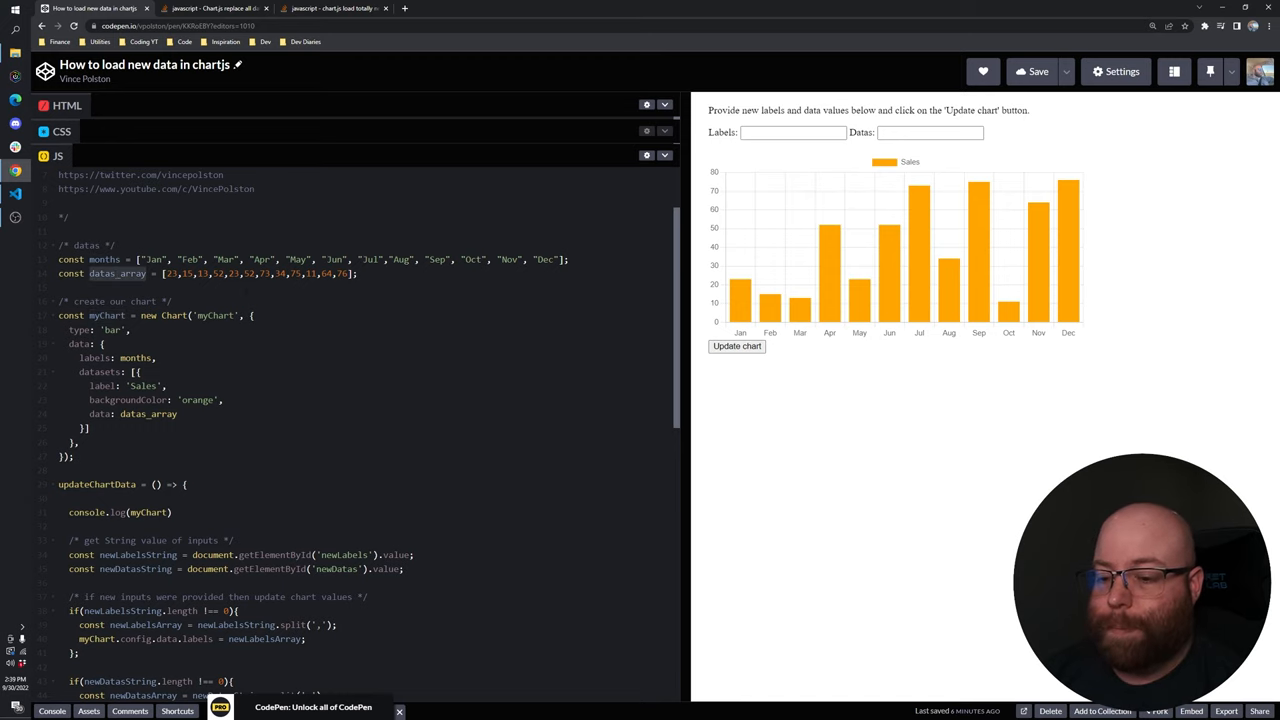
scroll("down", 3)
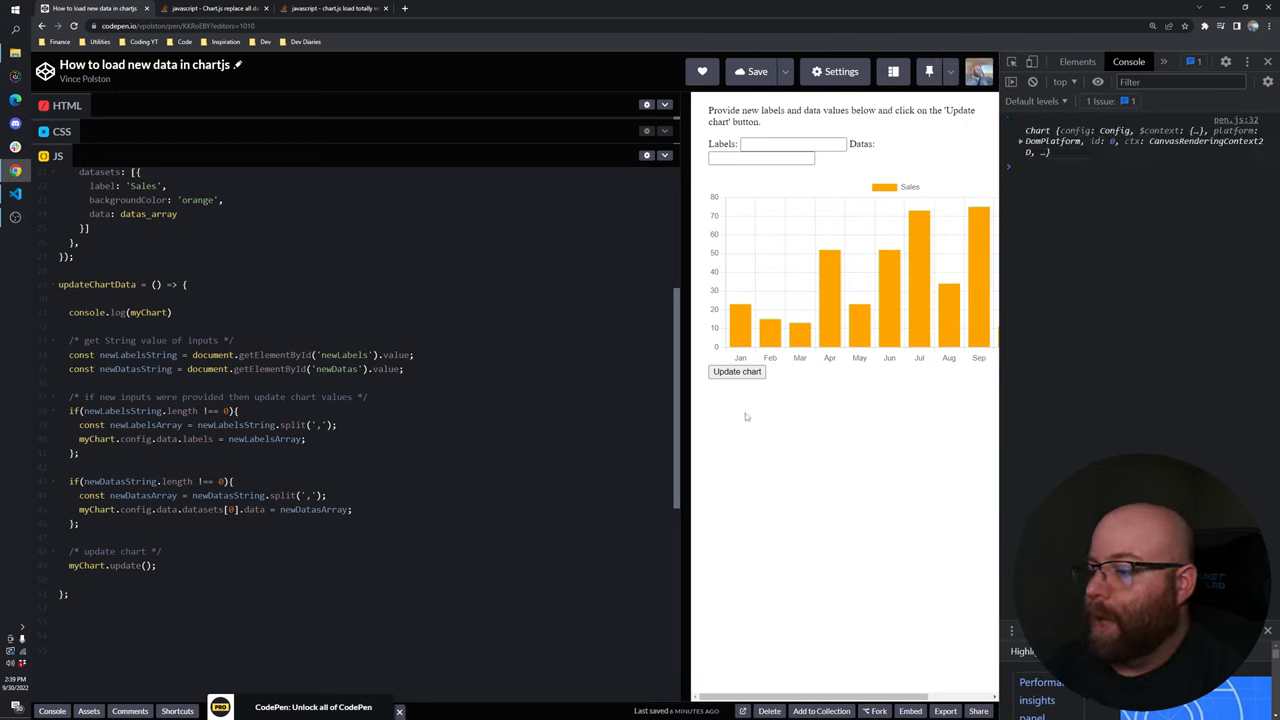
Expand the logged Chart object and its config entry to view the chart data.
double_click(88, 312)
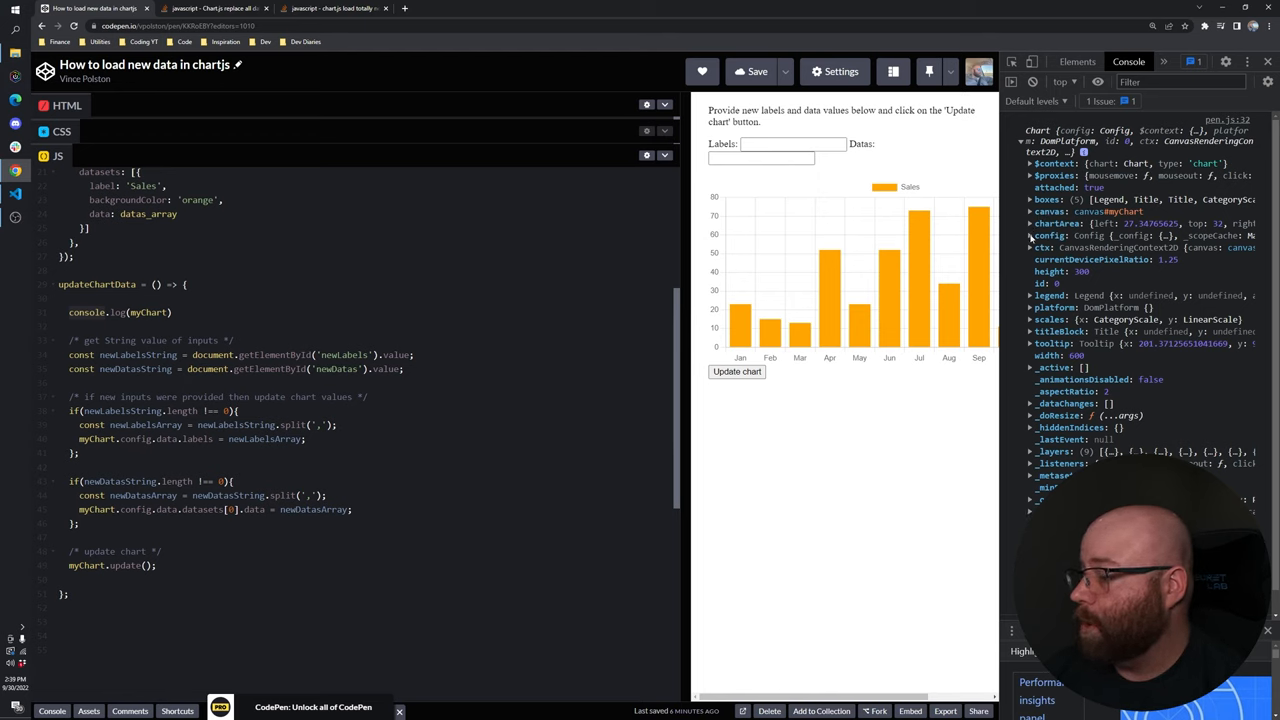
left_click(1030, 236)
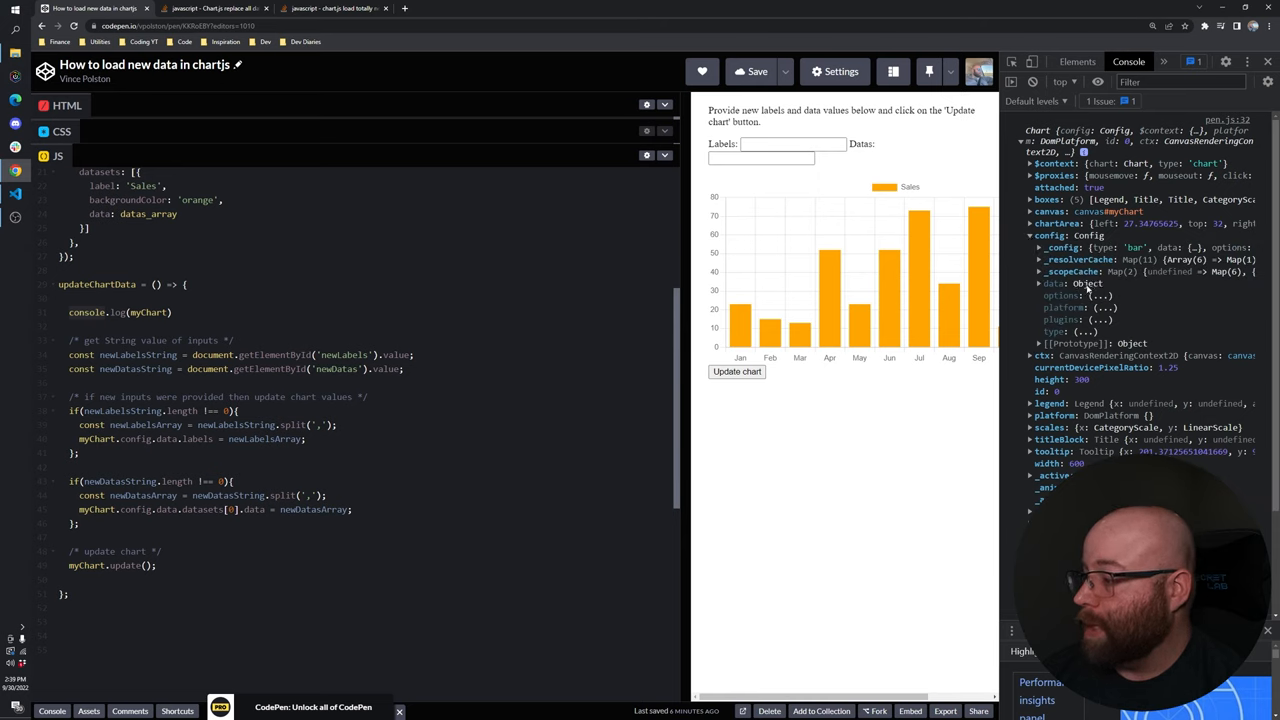
left_click(1040, 284)
type("[\"a\",\"b\", \"c\"]")
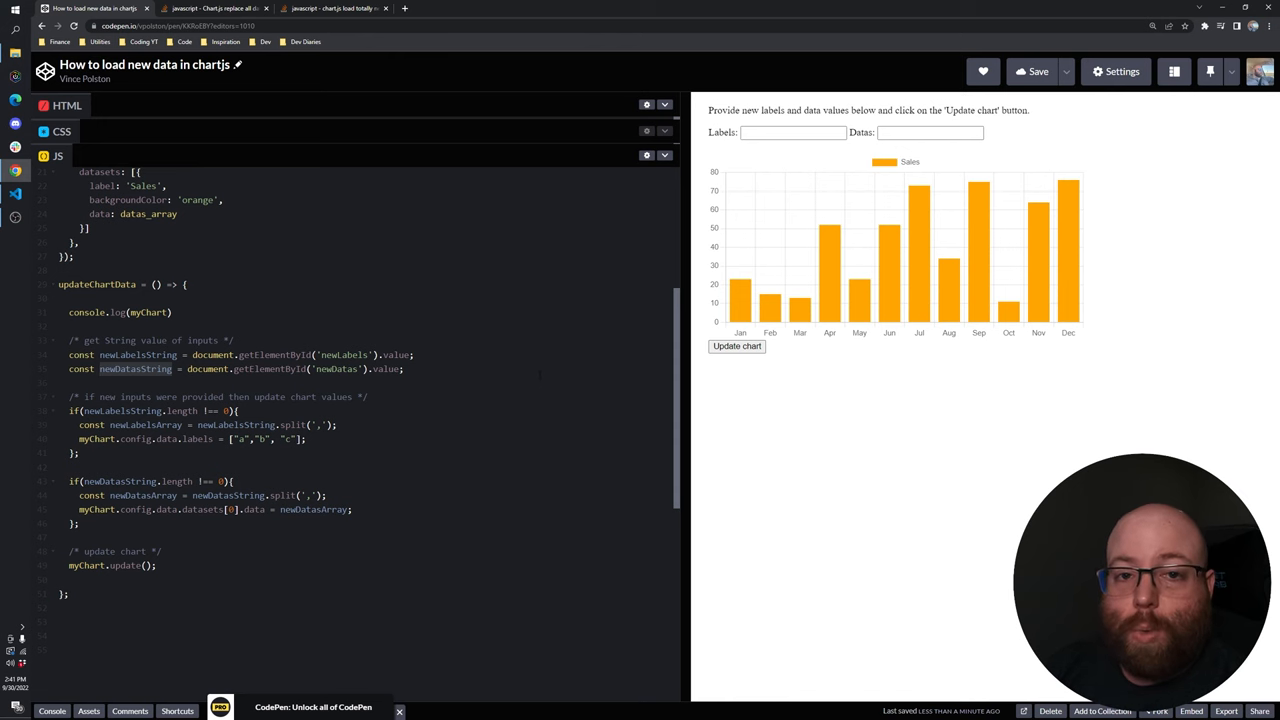
left_click(792, 132)
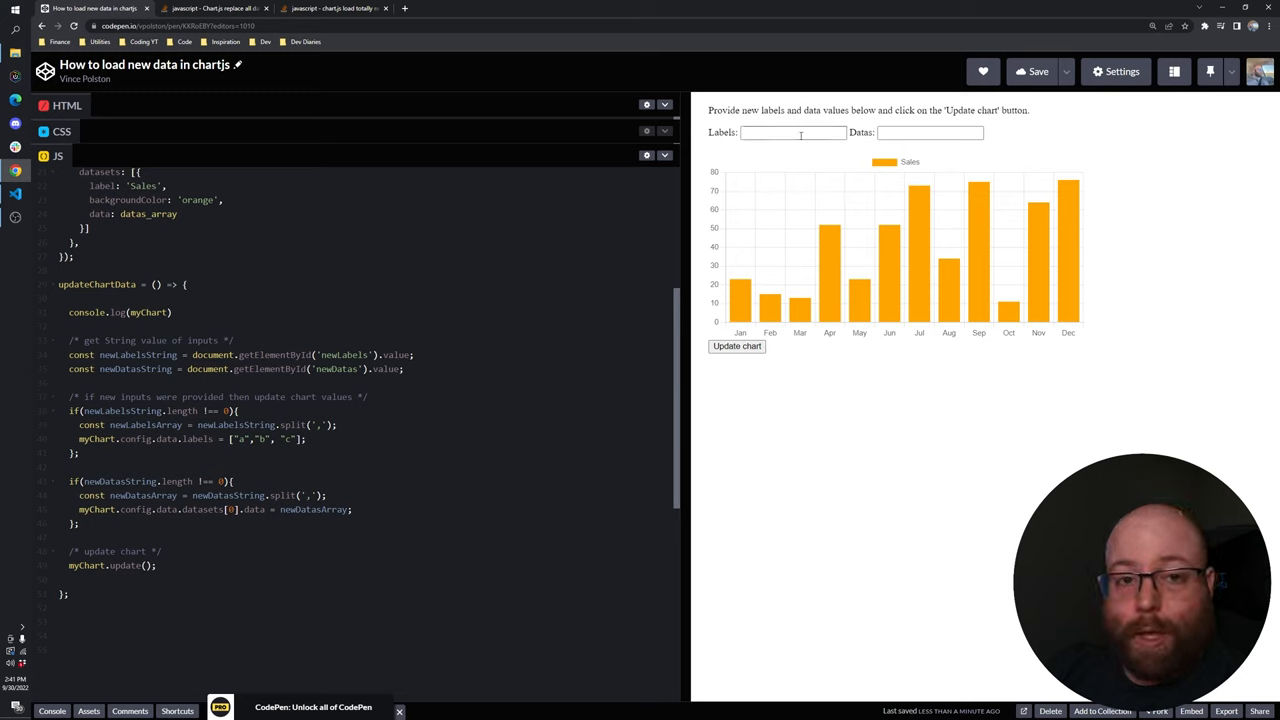
left_click(792, 132)
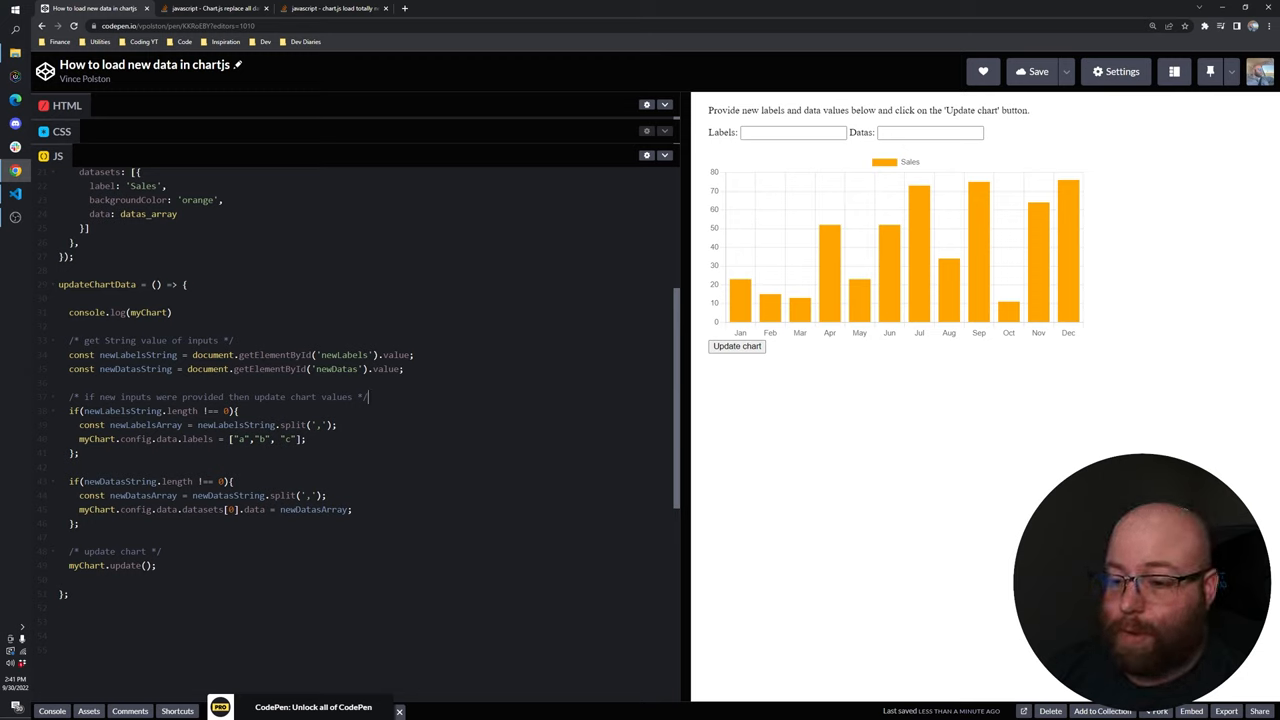
double_click(338, 368)
type("newLabelsArray")
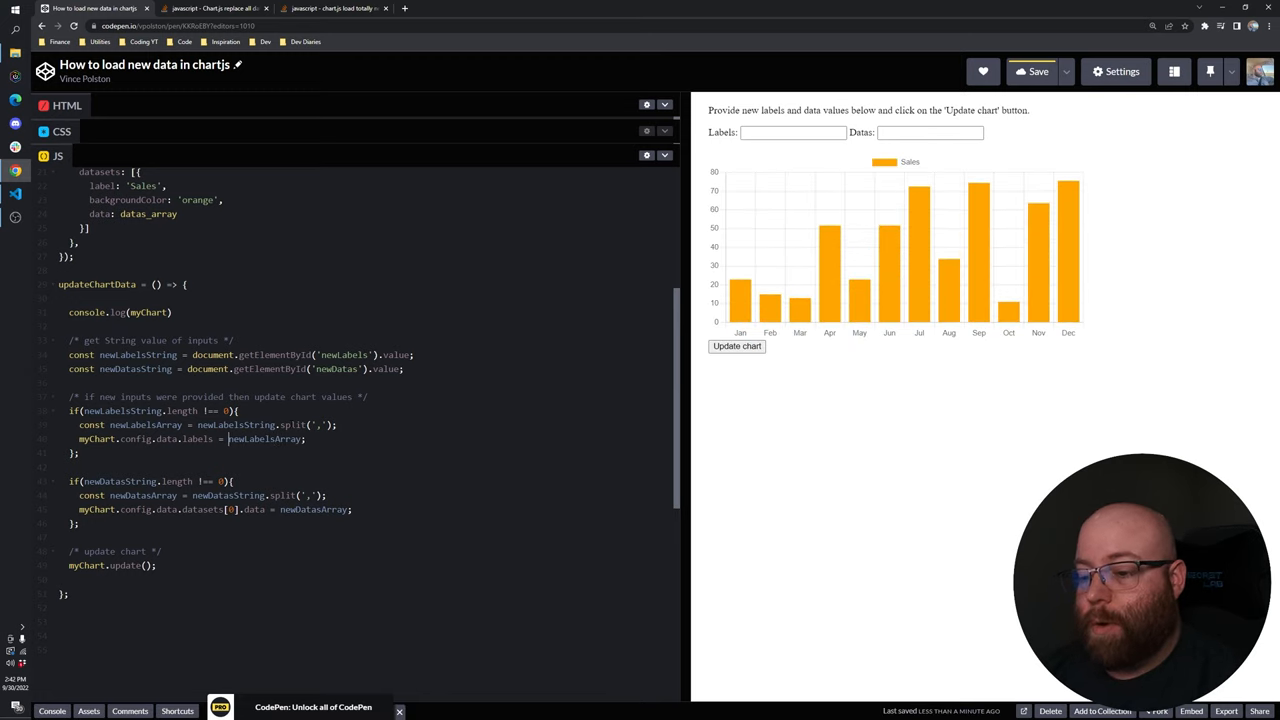
left_click(1036, 72)
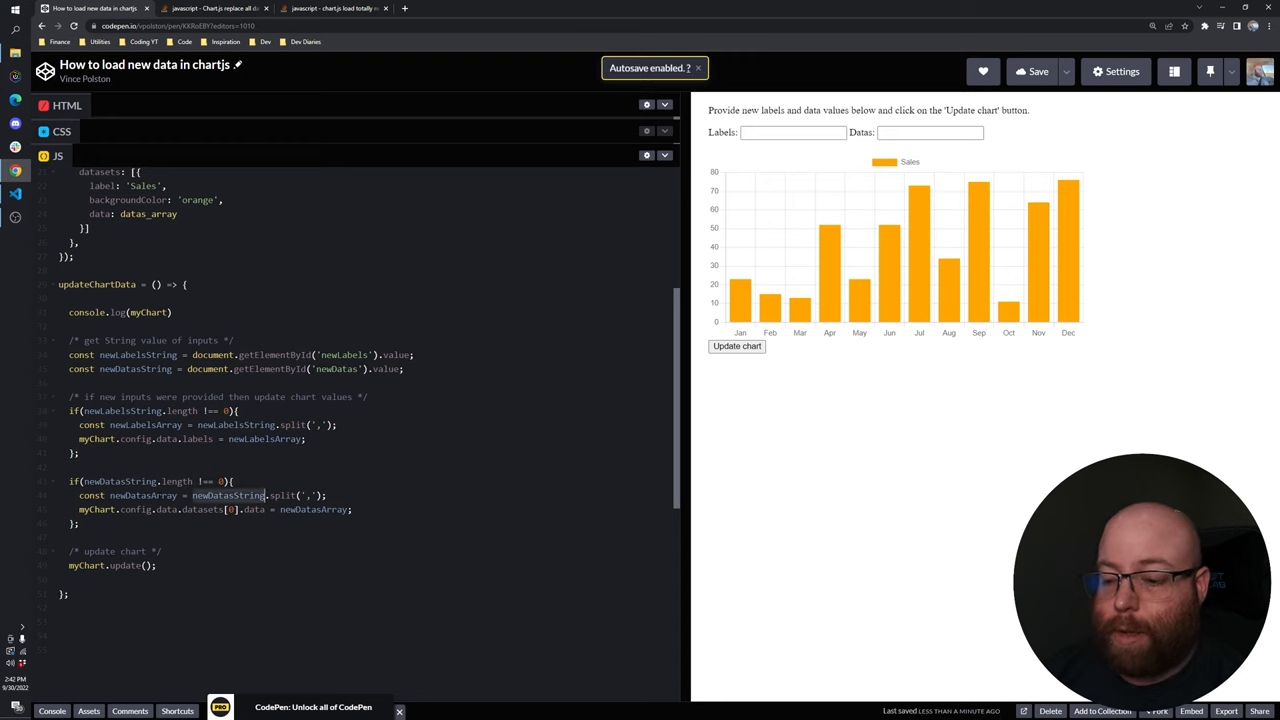
left_click(928, 132)
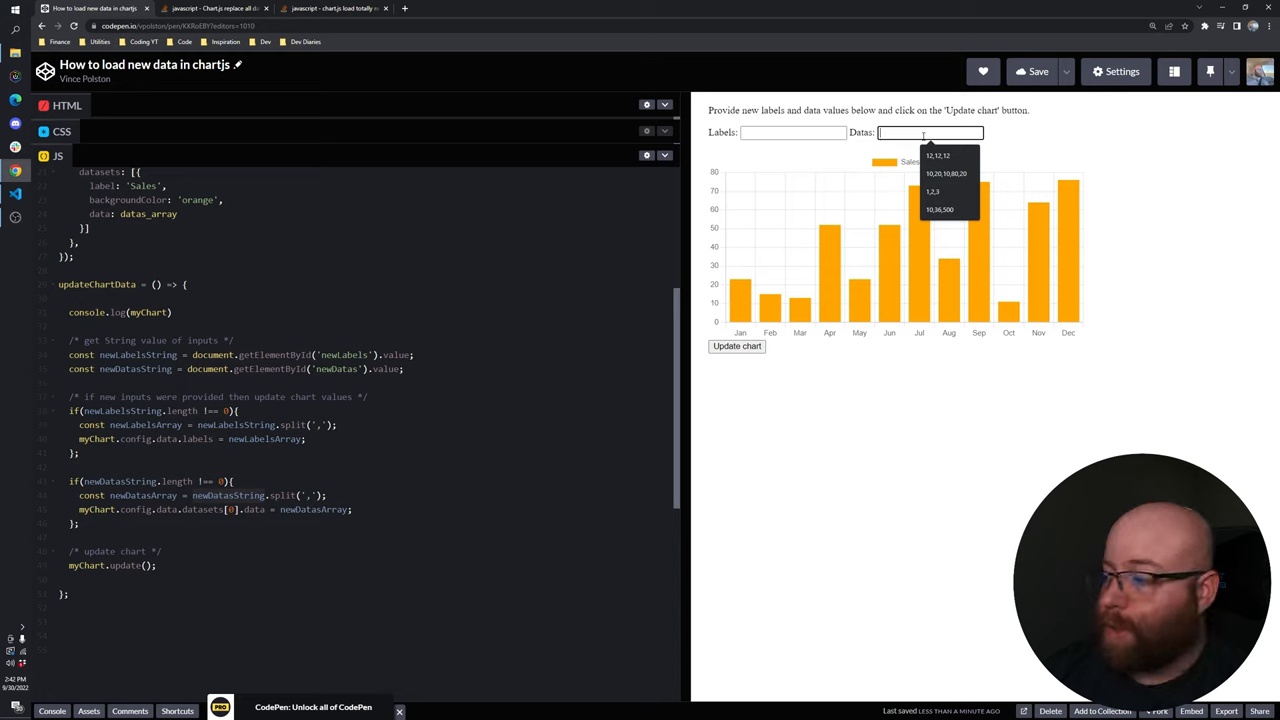
type("2,3,4,5,")
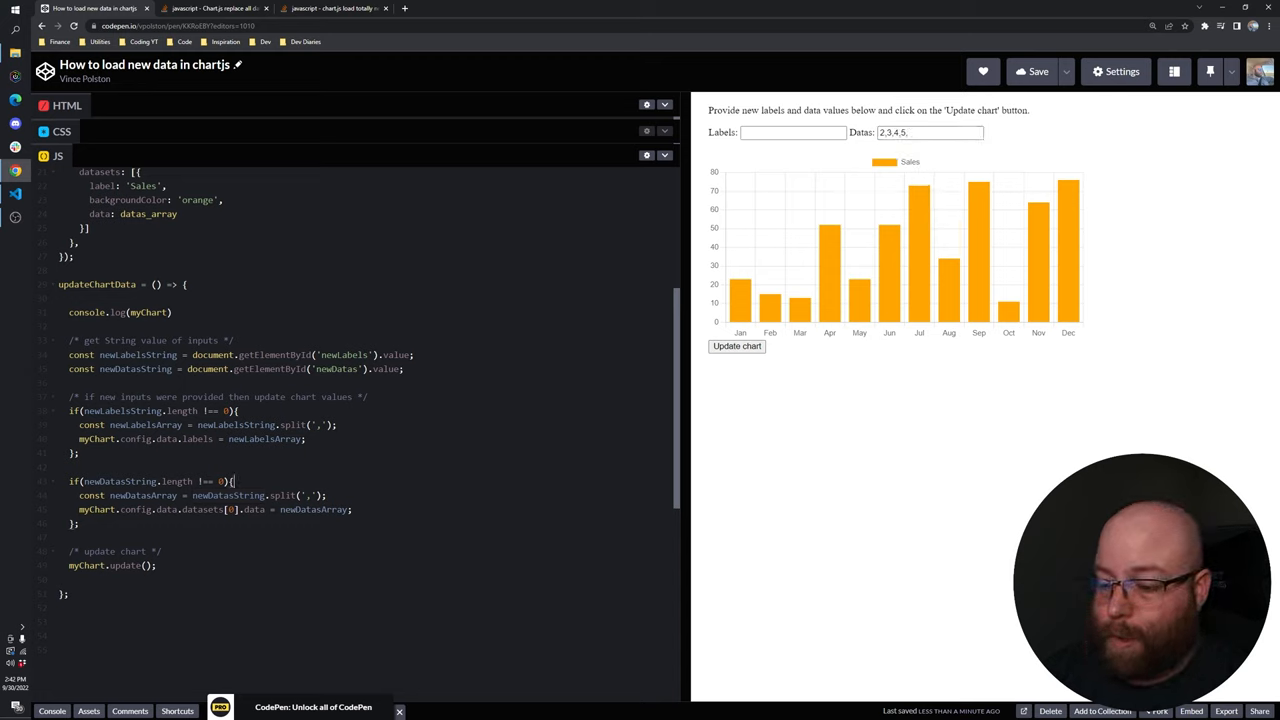
type("/* 2,3,4,5,\"")
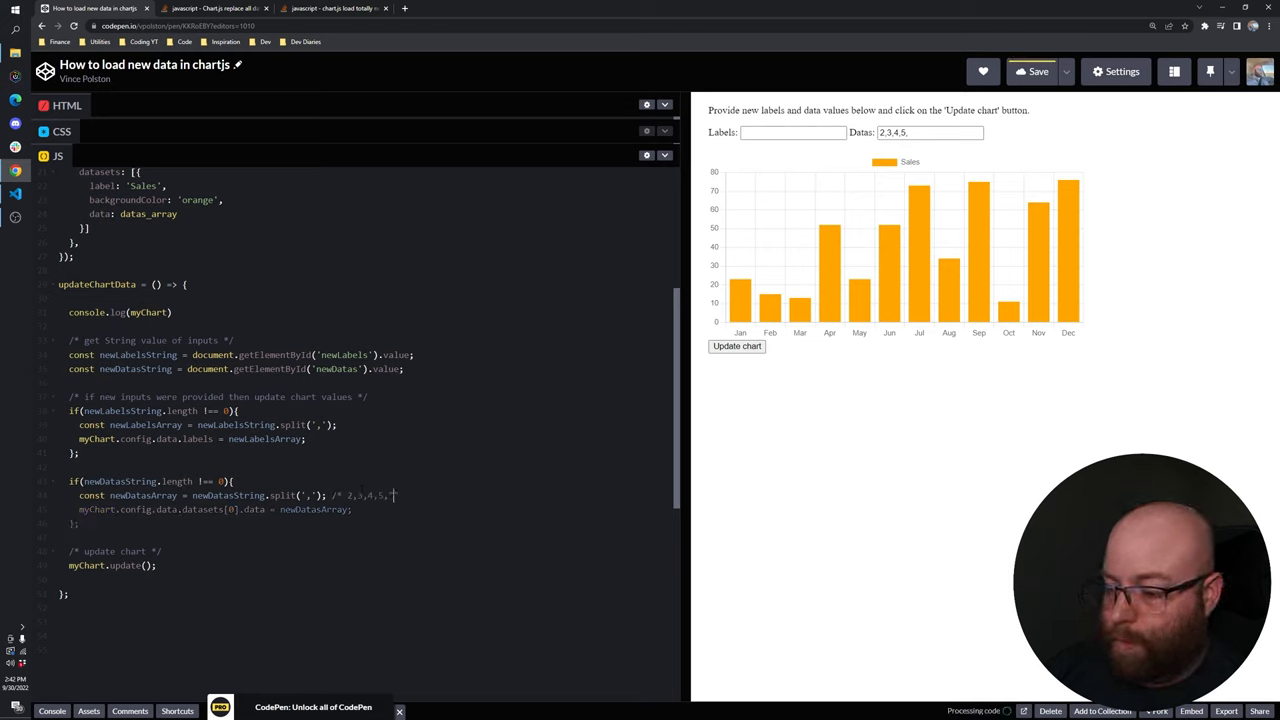
left_click(736, 346)
type("\"")
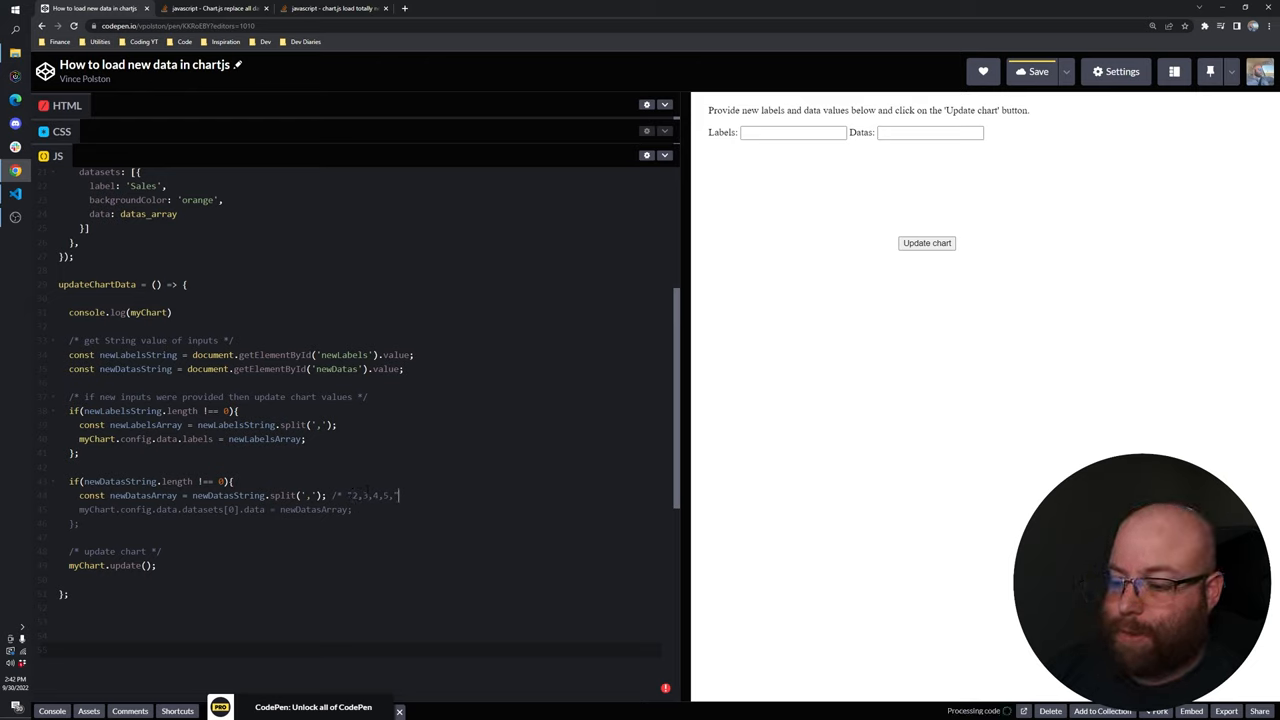
type("->")
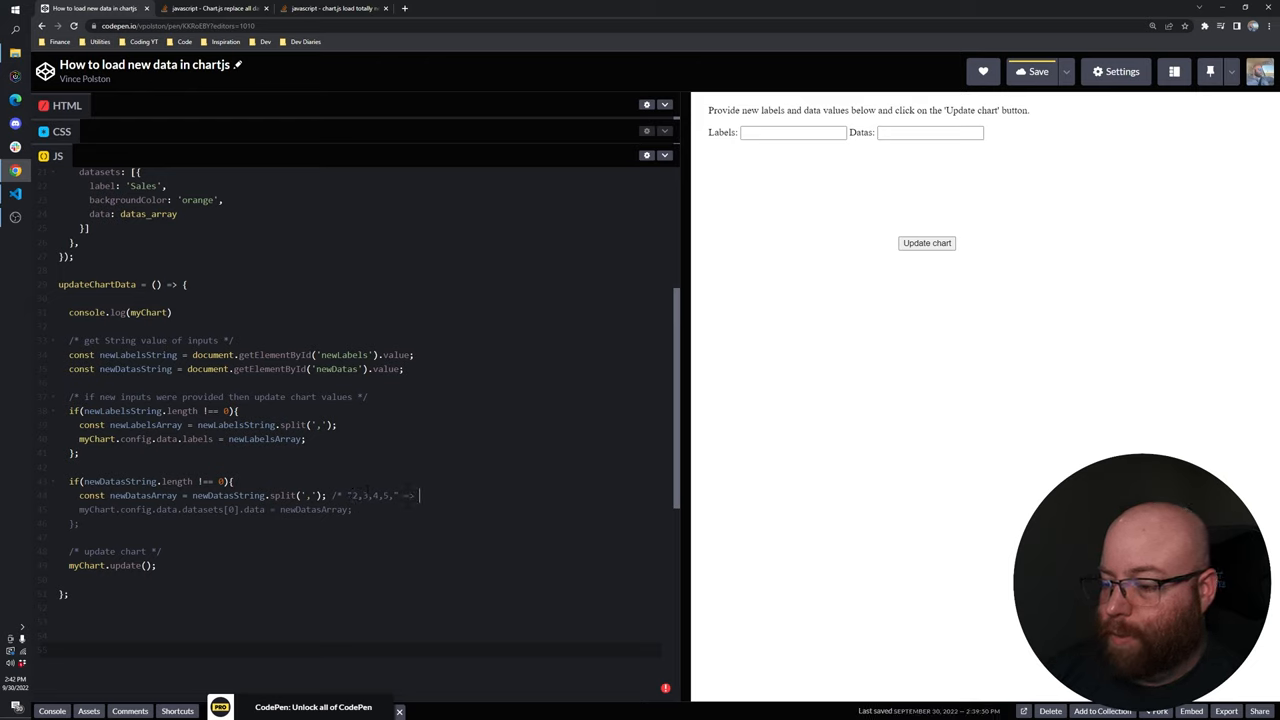
type("[2,3,4,]")
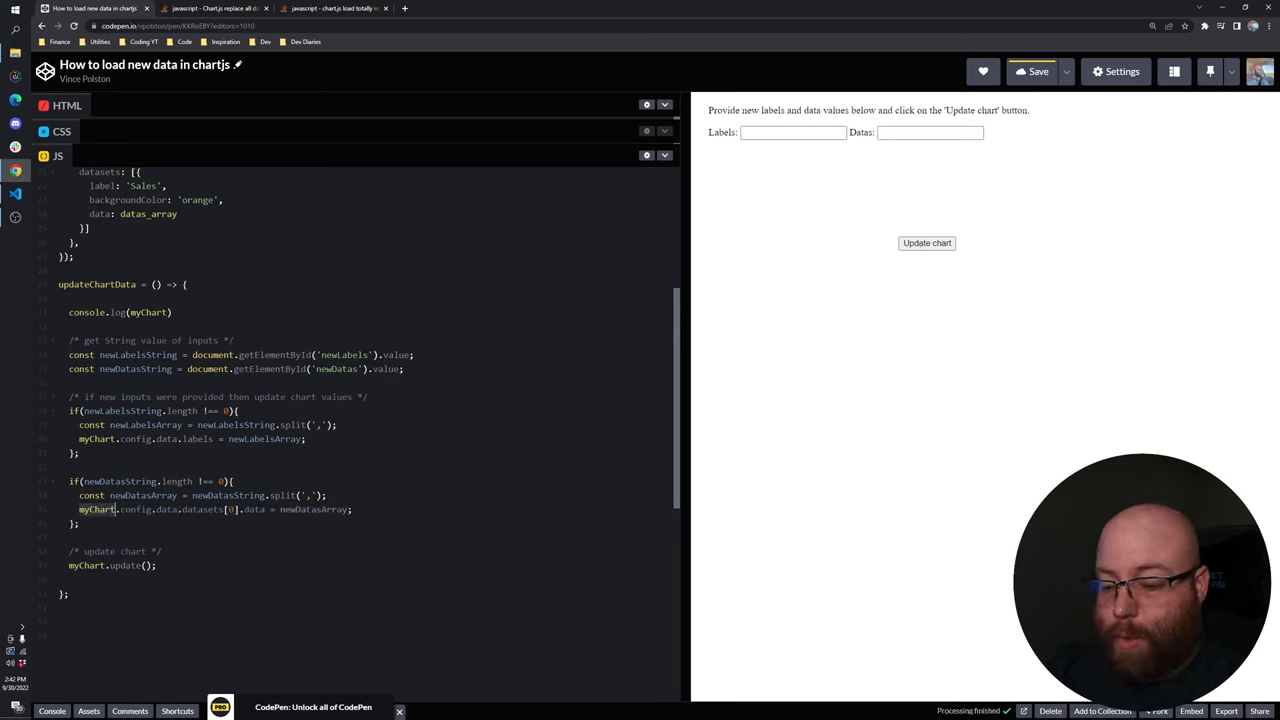
left_click(926, 242)
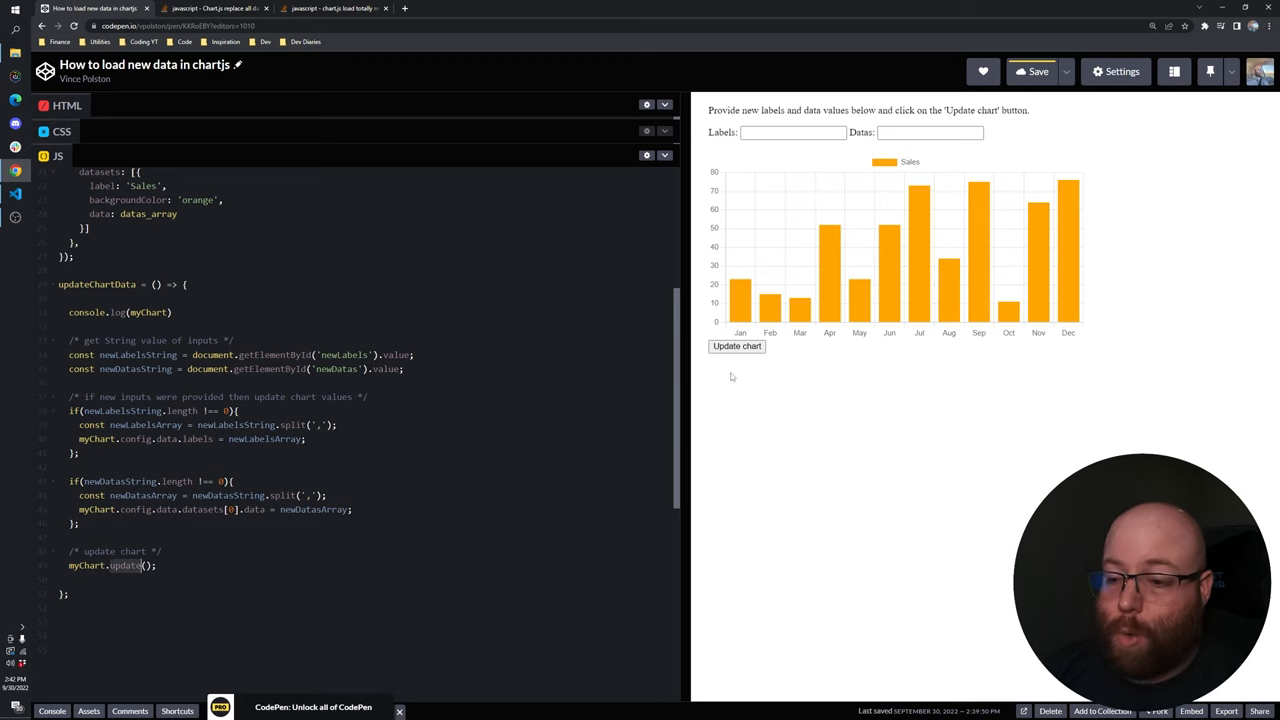
left_click(216, 8)
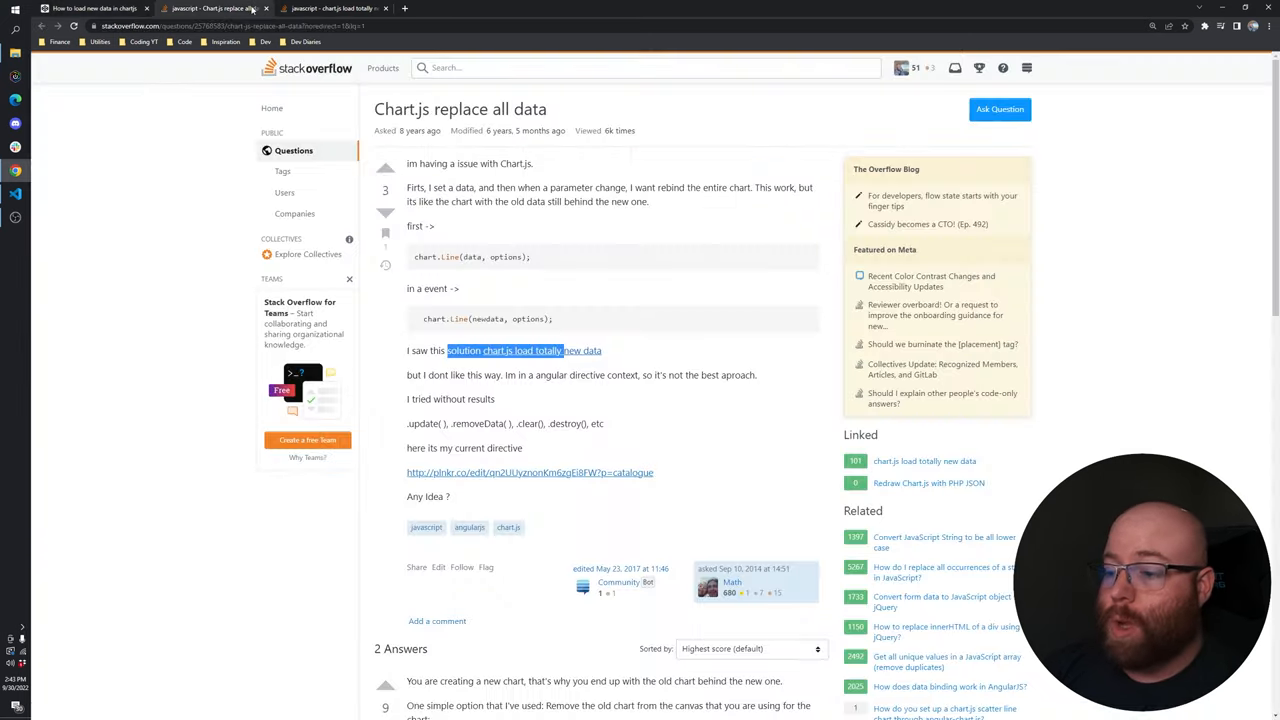
scroll("down", 3)
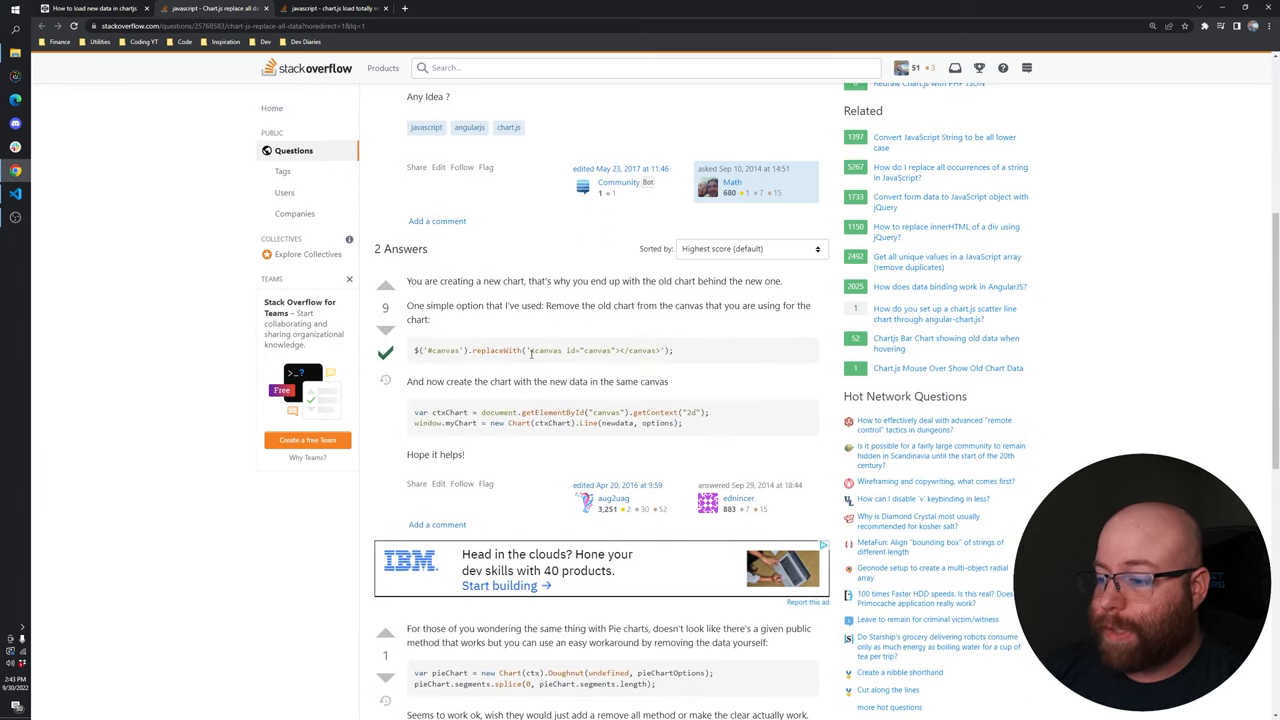
left_click_drag(564, 306, 702, 306)
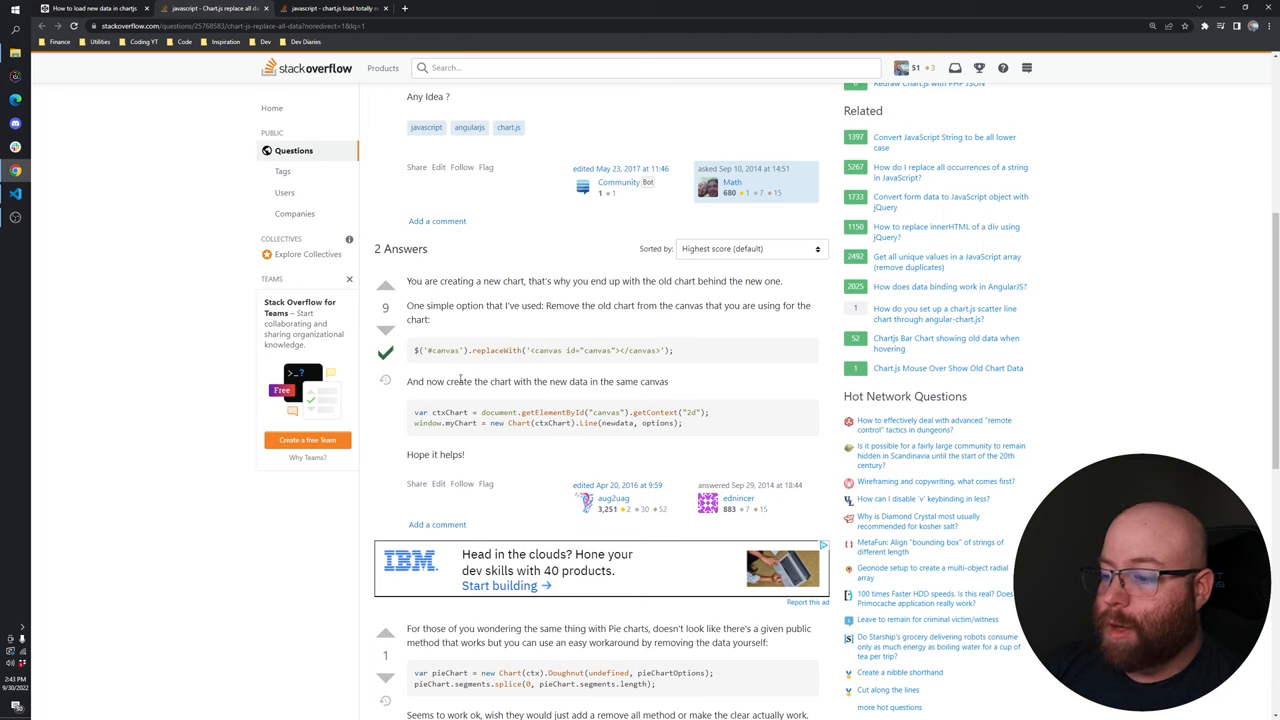
left_click_drag(472, 350, 616, 350)
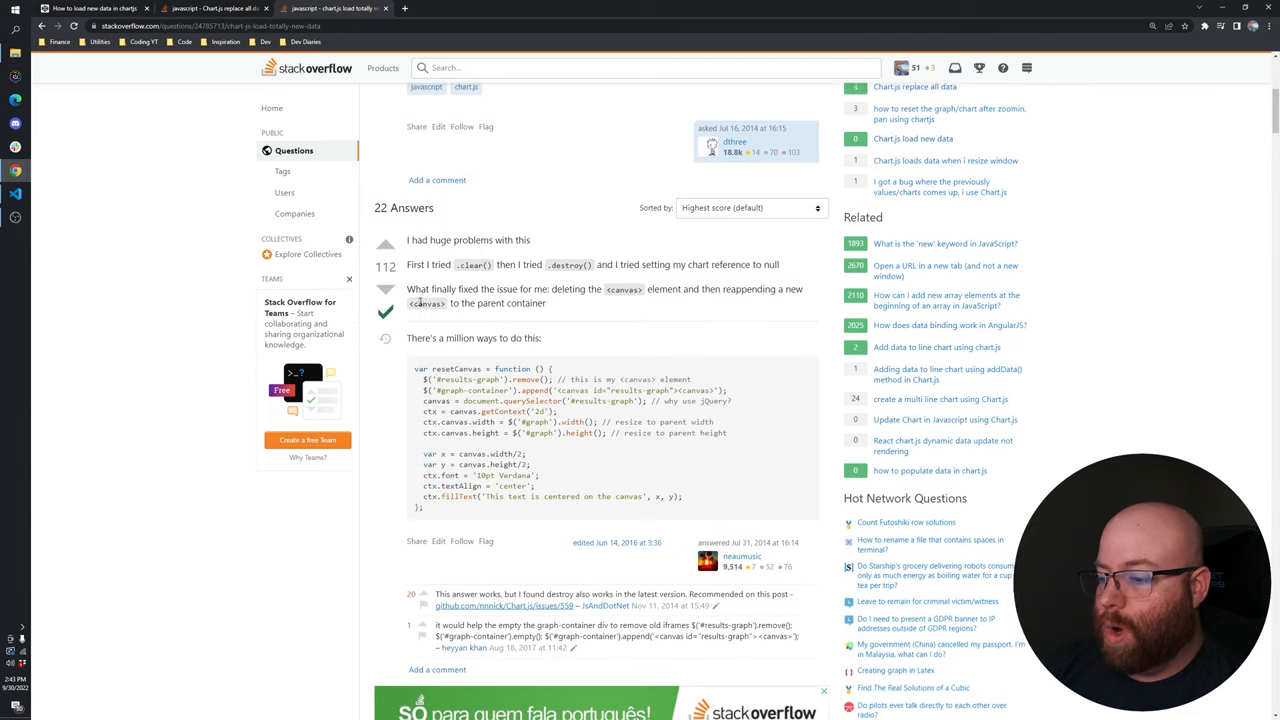
scroll("down", 3)
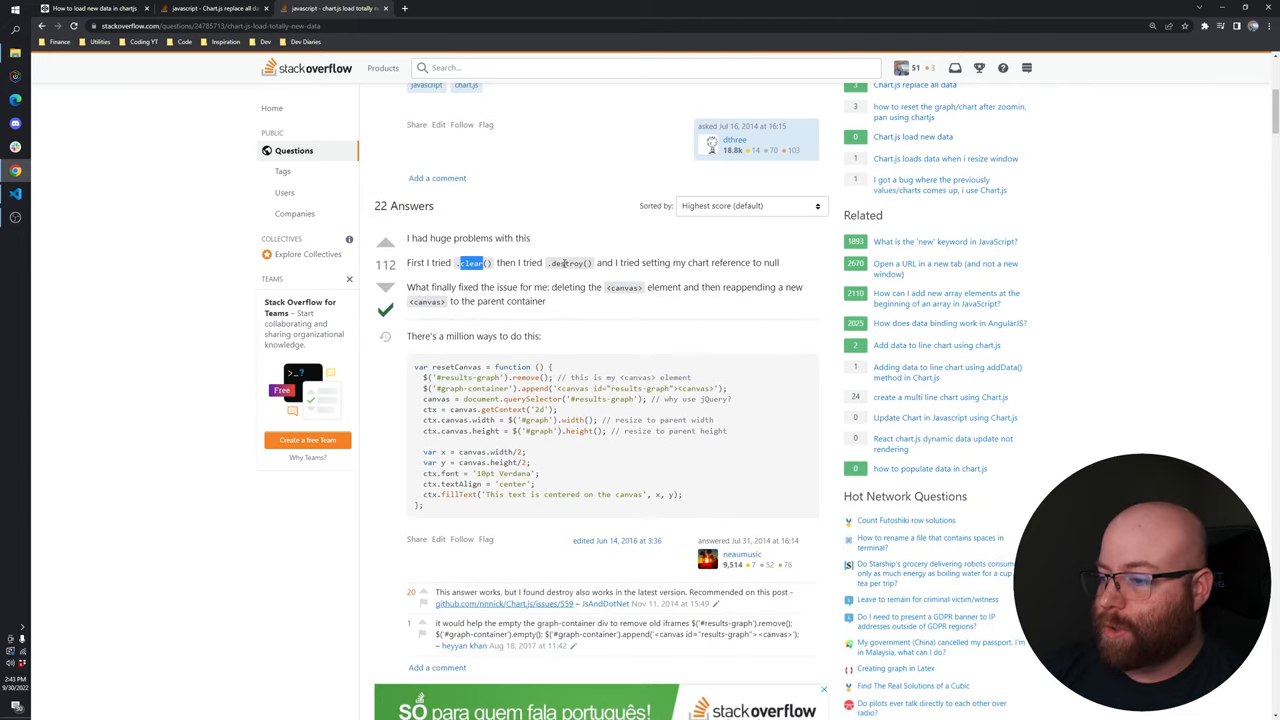
double_click(568, 262)
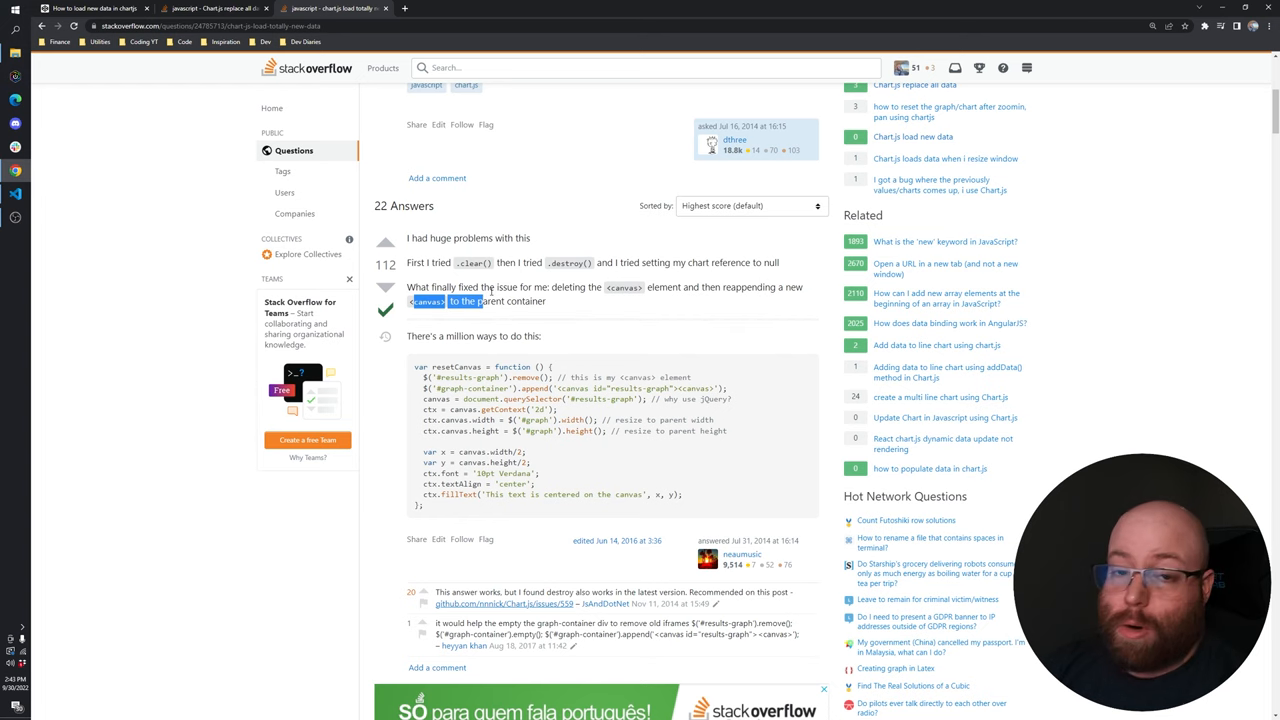
mouse_move(440, 164)
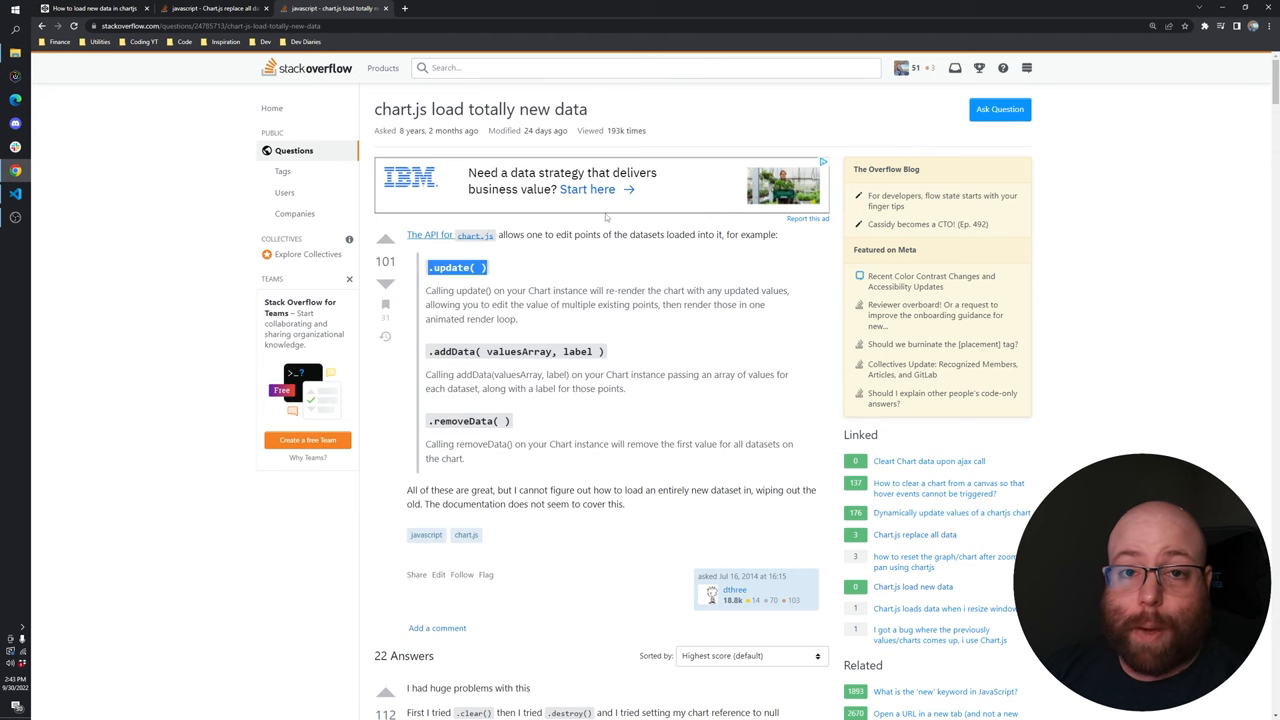
left_click(336, 8)
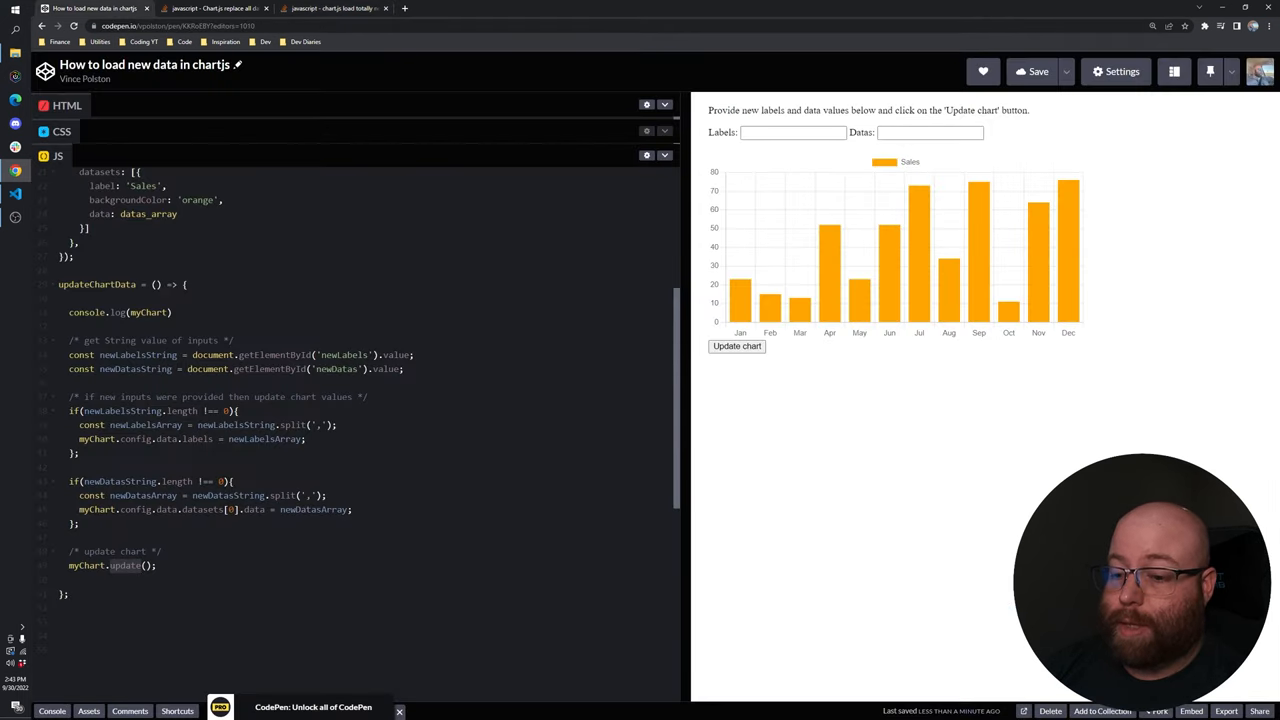